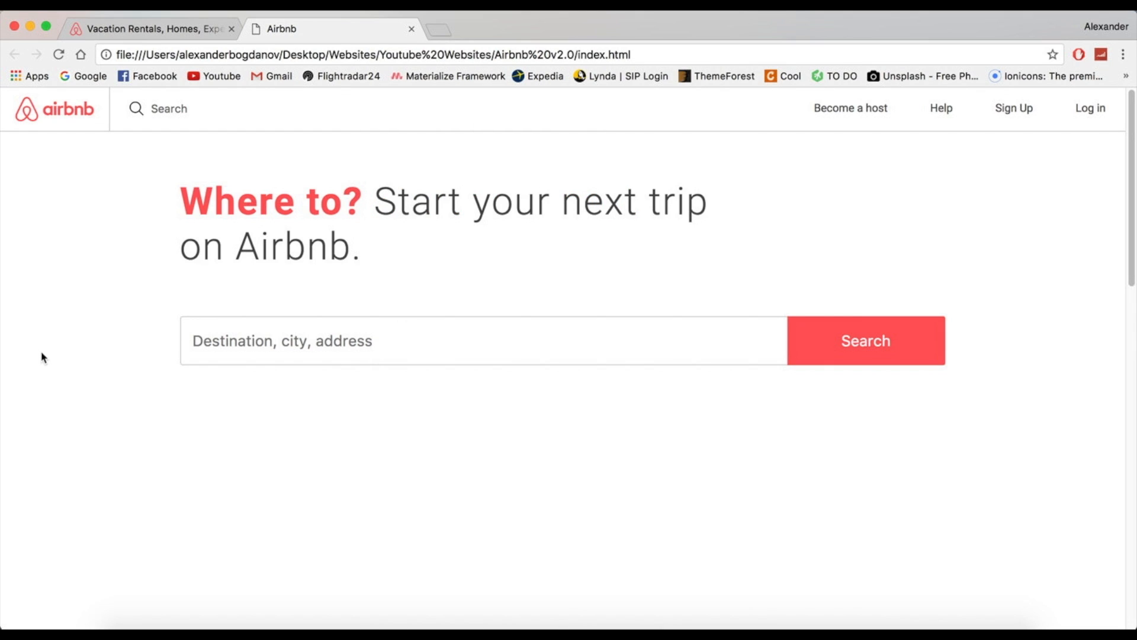
mouse_move(101, 23)
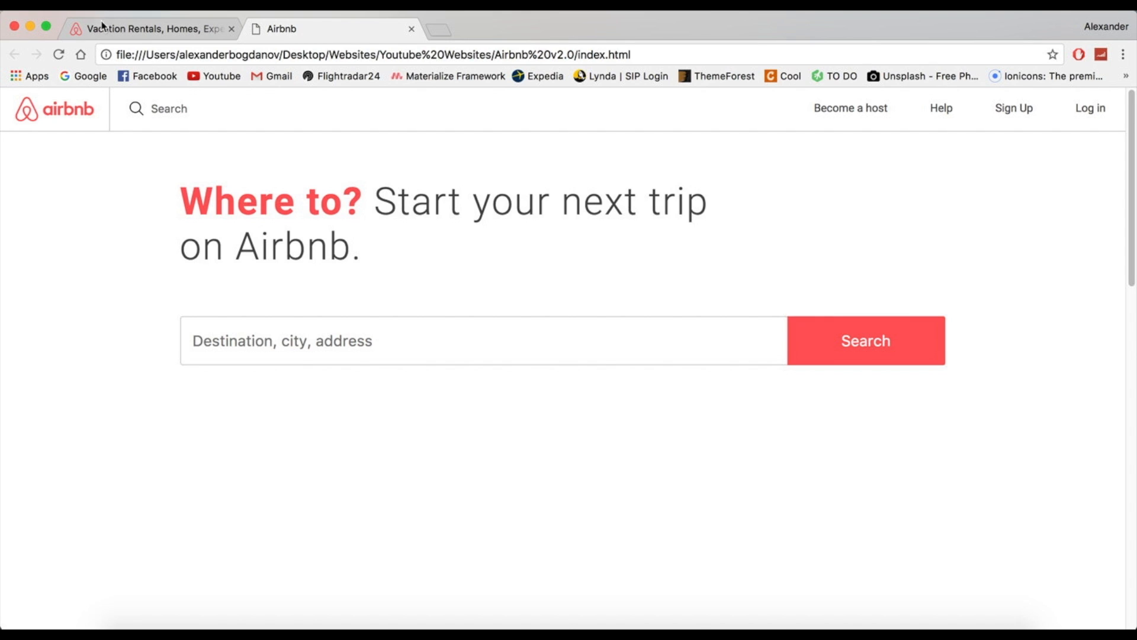
Review the live Airbnb site's headline text and return to the clone page.
click(154, 29)
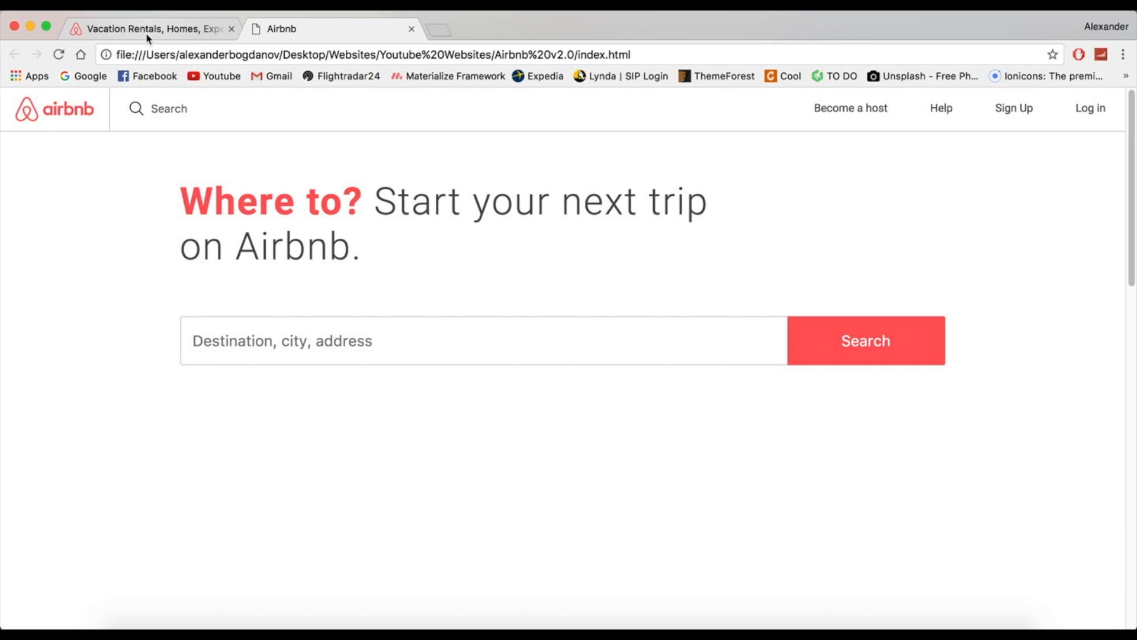
mouse_move(147, 34)
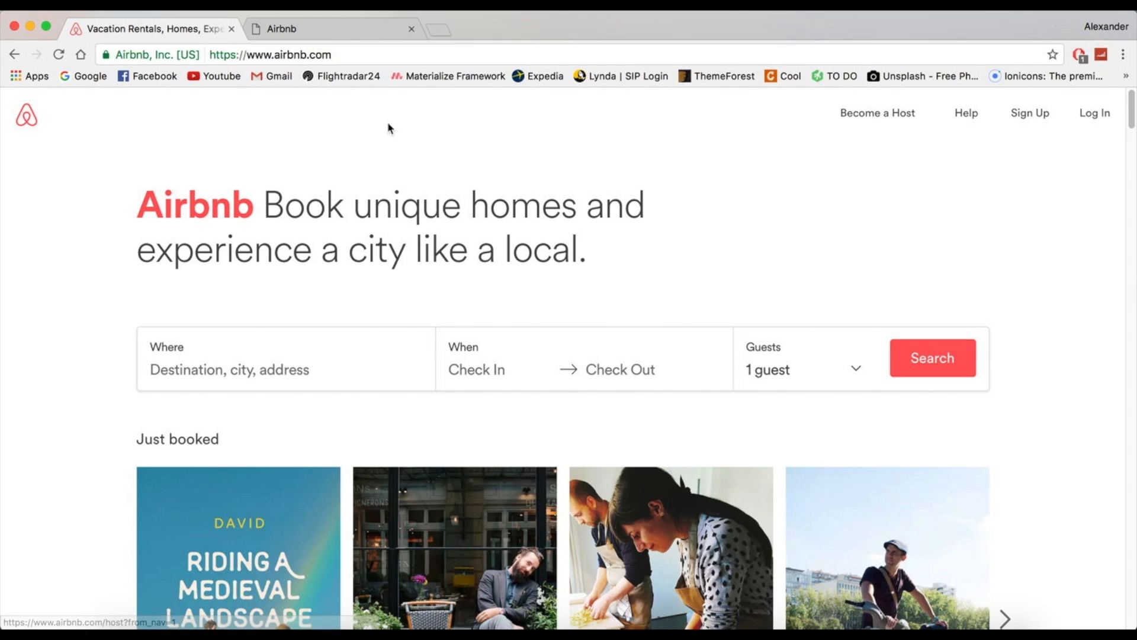
scroll(down, 3)
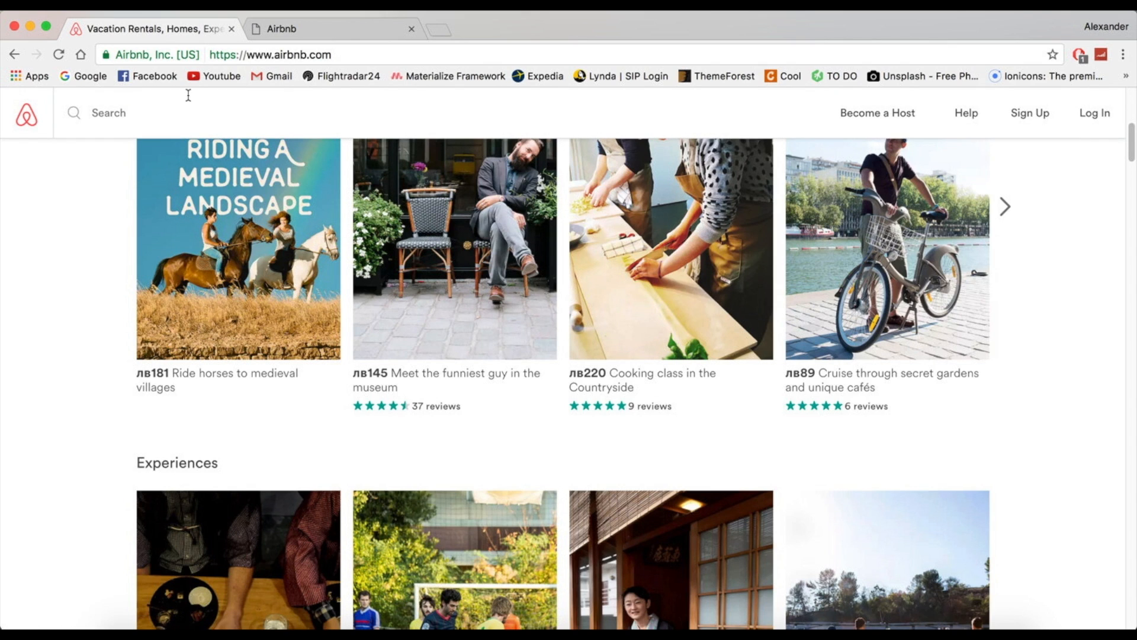
click(288, 28)
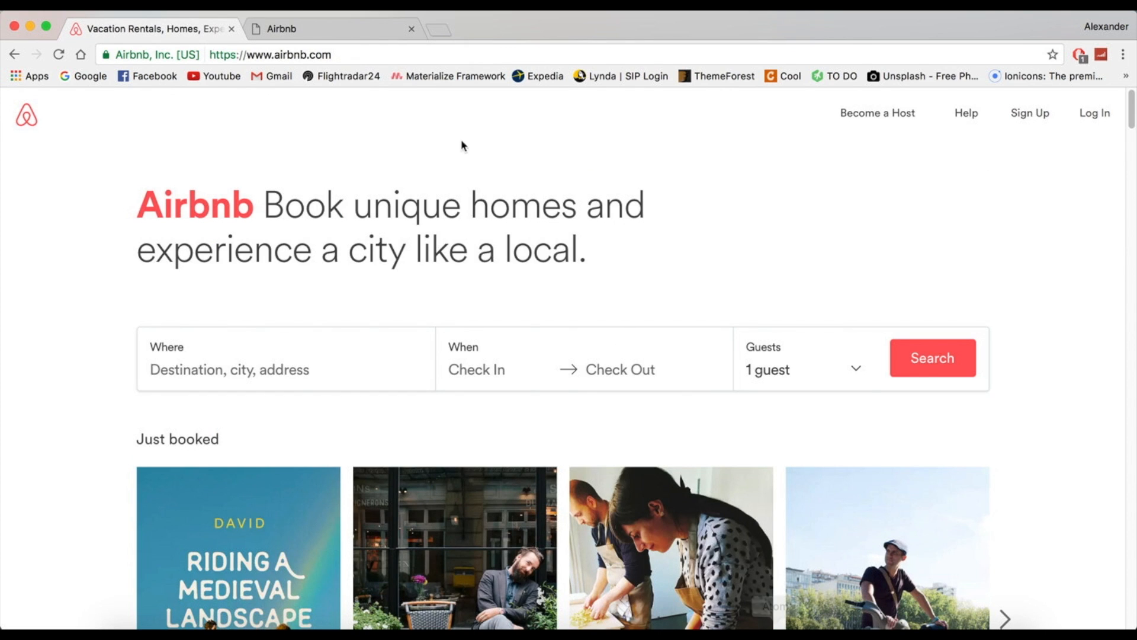
click(320, 28)
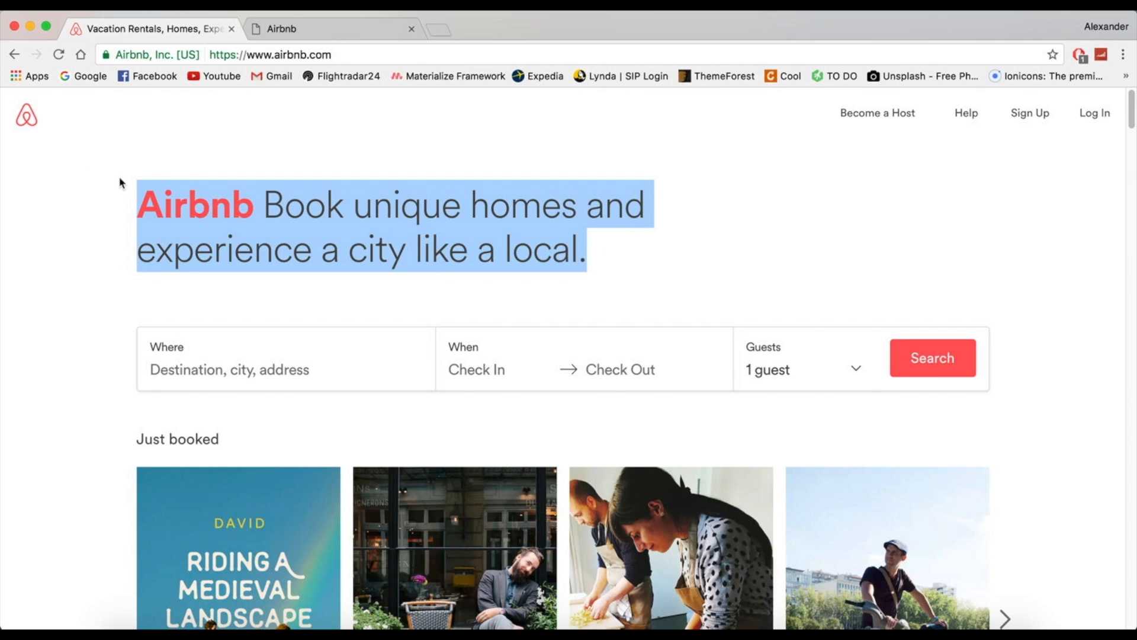
click(292, 28)
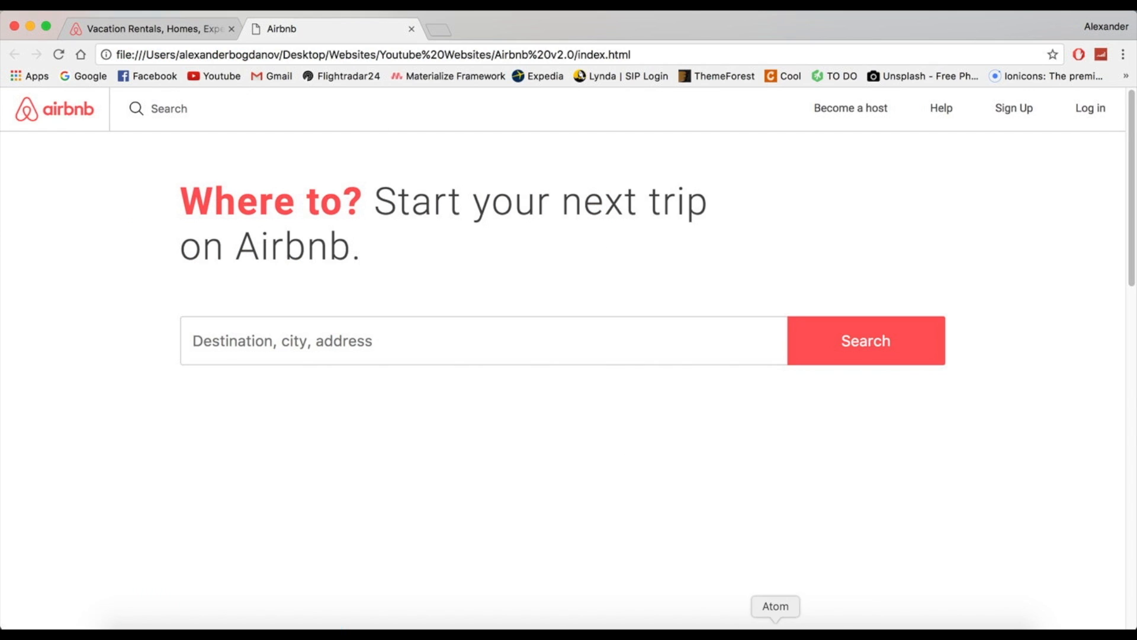
Replace index.html's h1 with "Airbnb Book unique homes and experience a city like a local.".
click(776, 620)
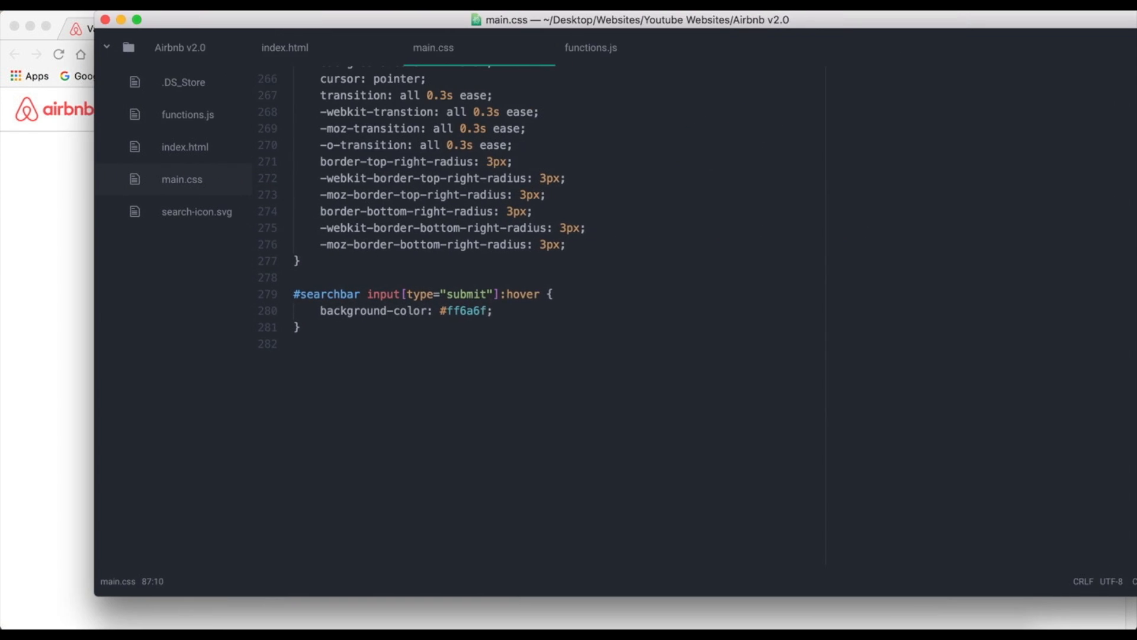
click(285, 47)
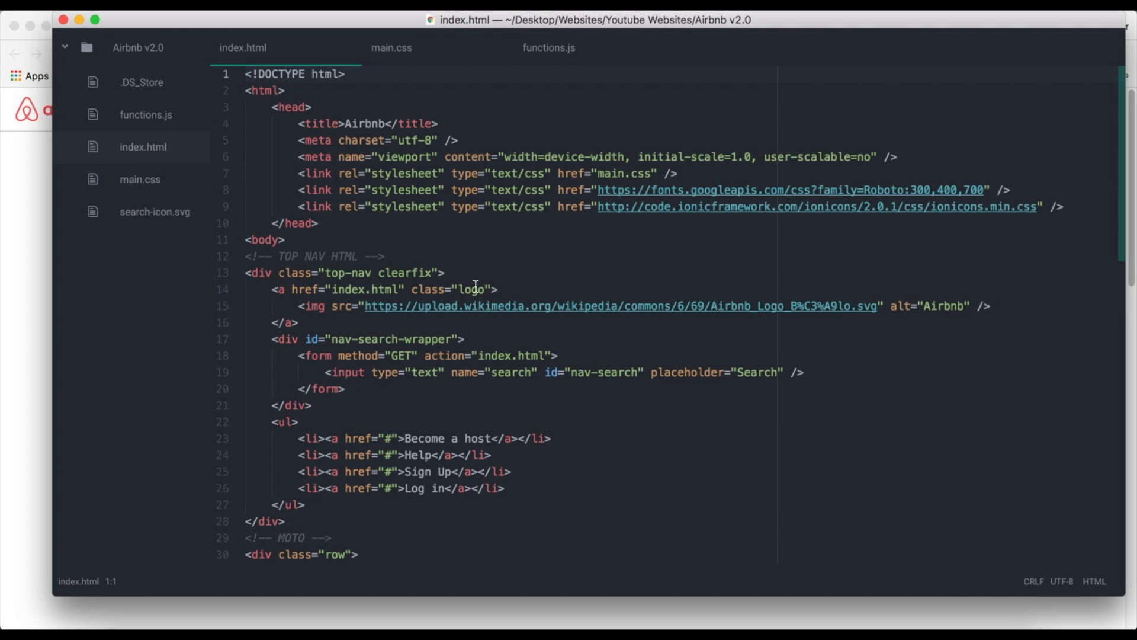
scroll(down, 3)
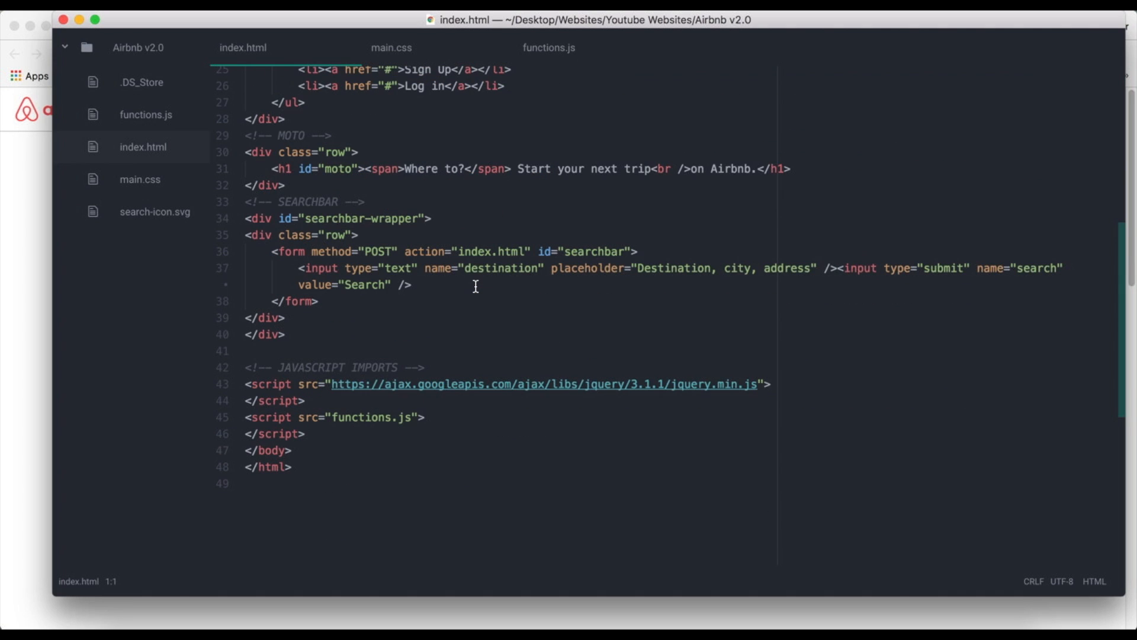
mouse_move(736, 174)
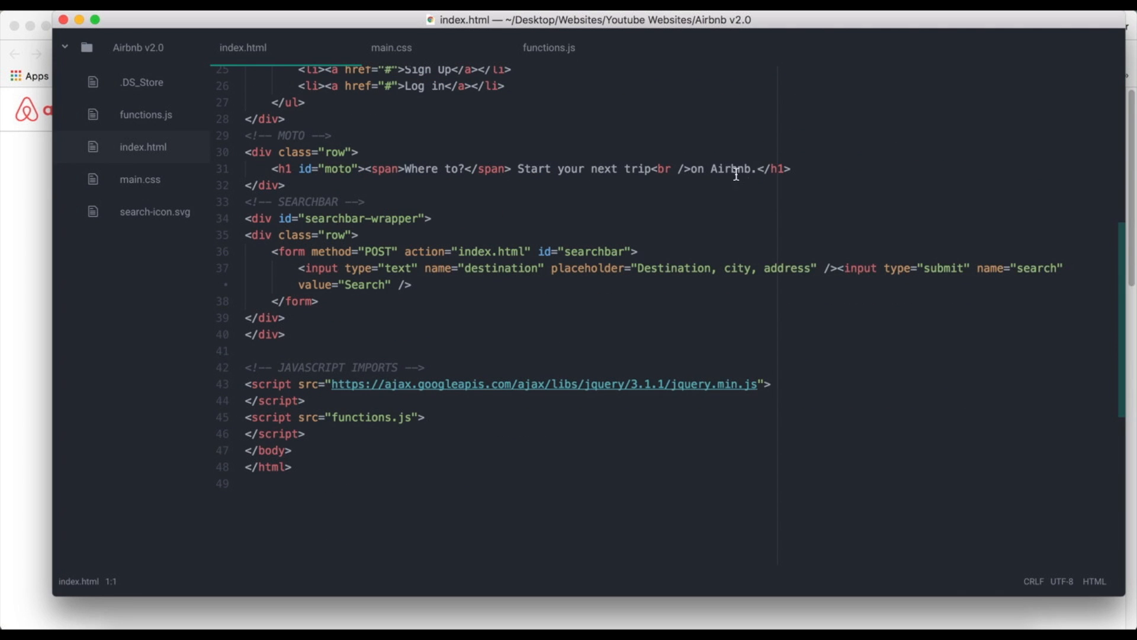
click(366, 151)
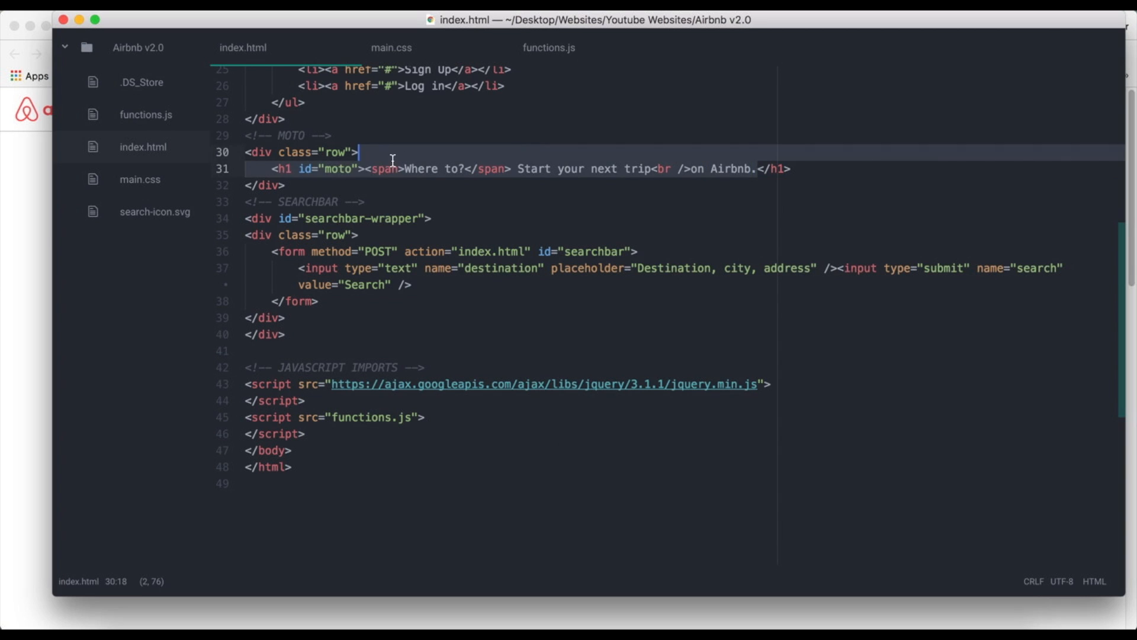
text(Airbnb Book unique homes and experience a city like a local.</h1>)
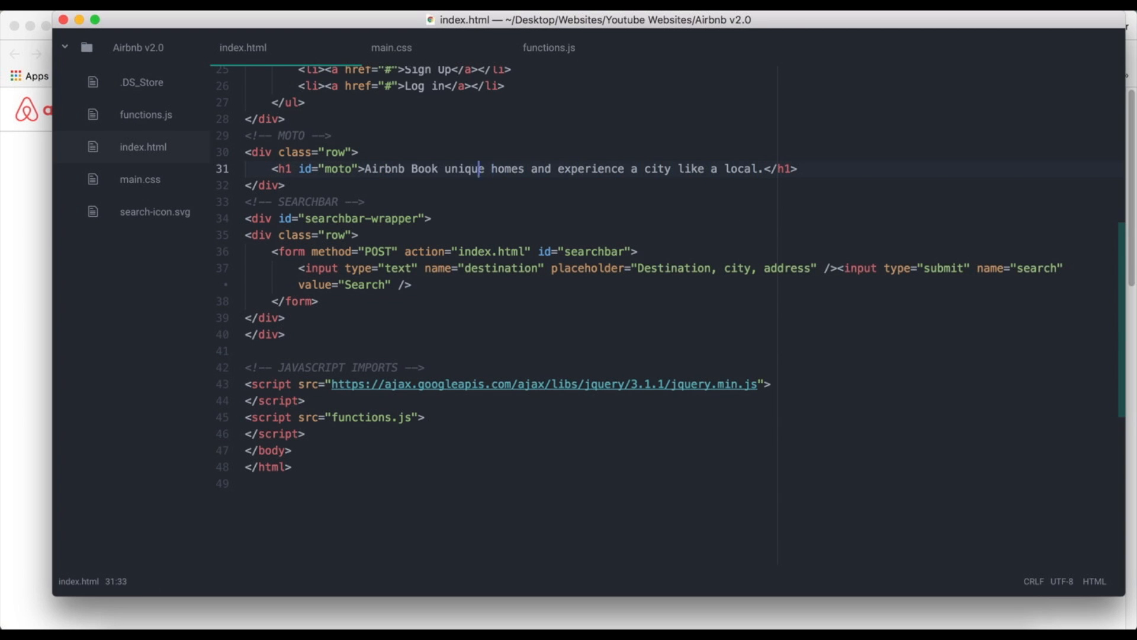
Wrap the word Airbnb in span tags within the new headline.
text(</spam)
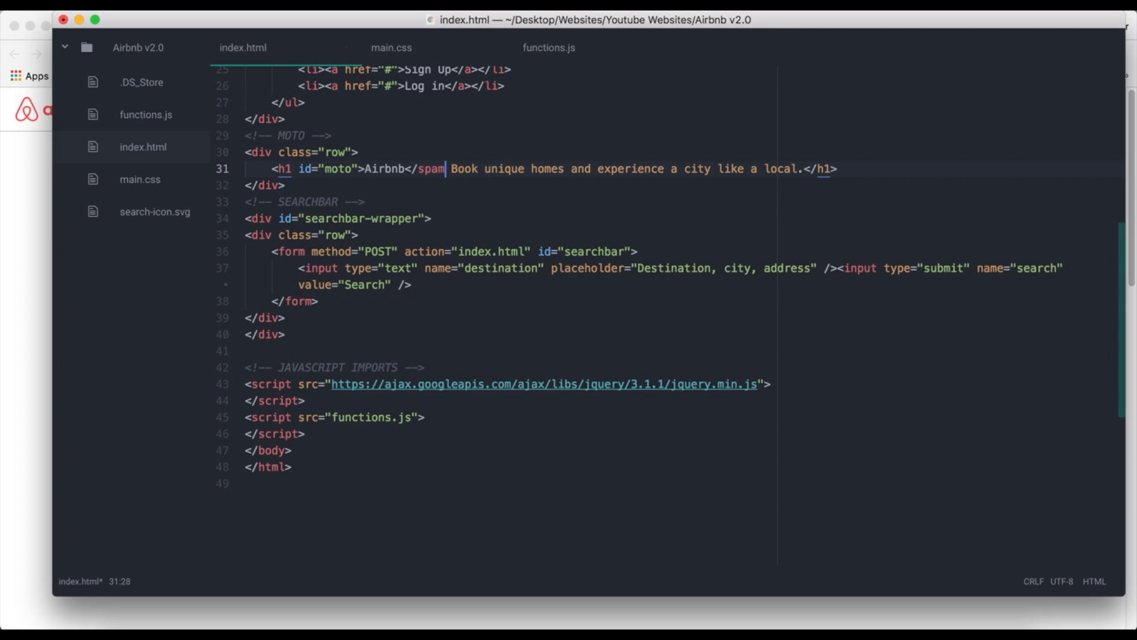
text(n>)
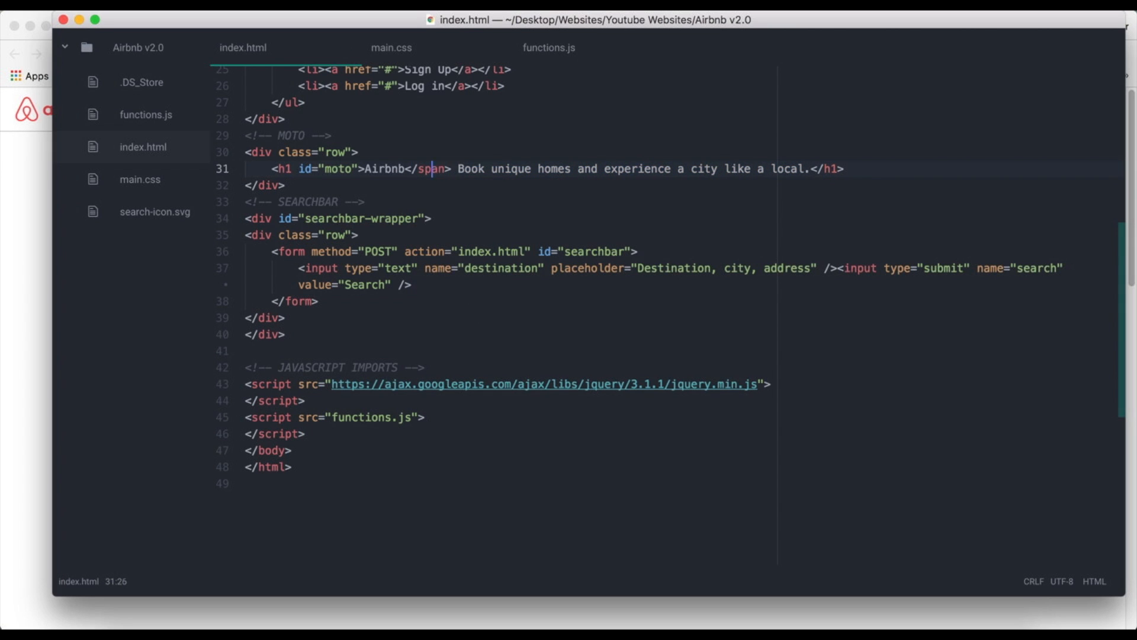
click(356, 168)
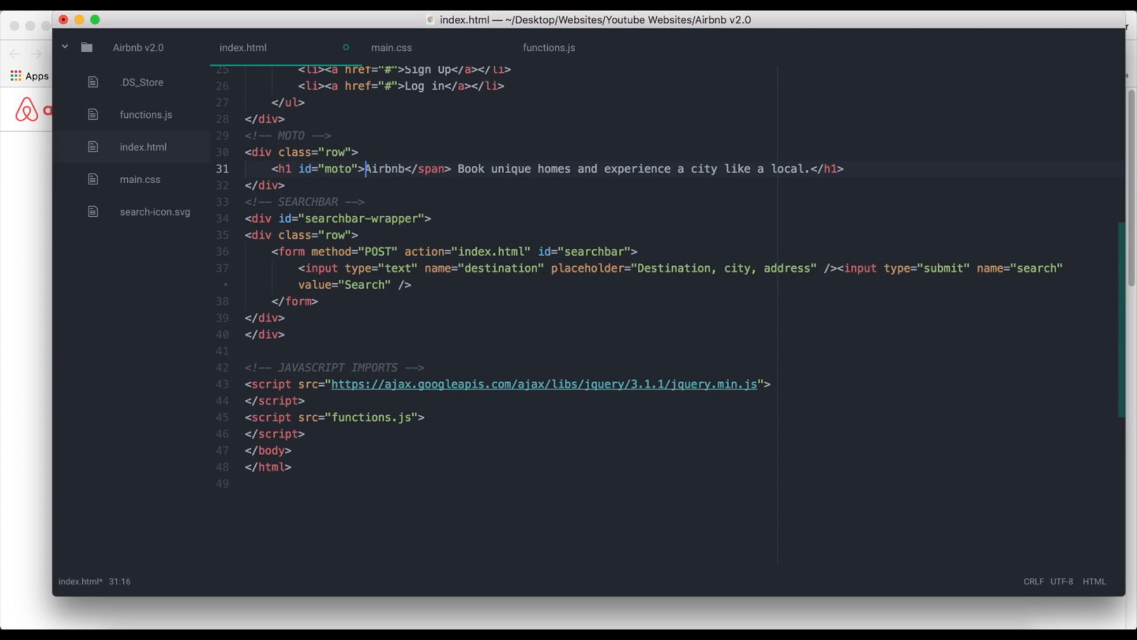
text(>)
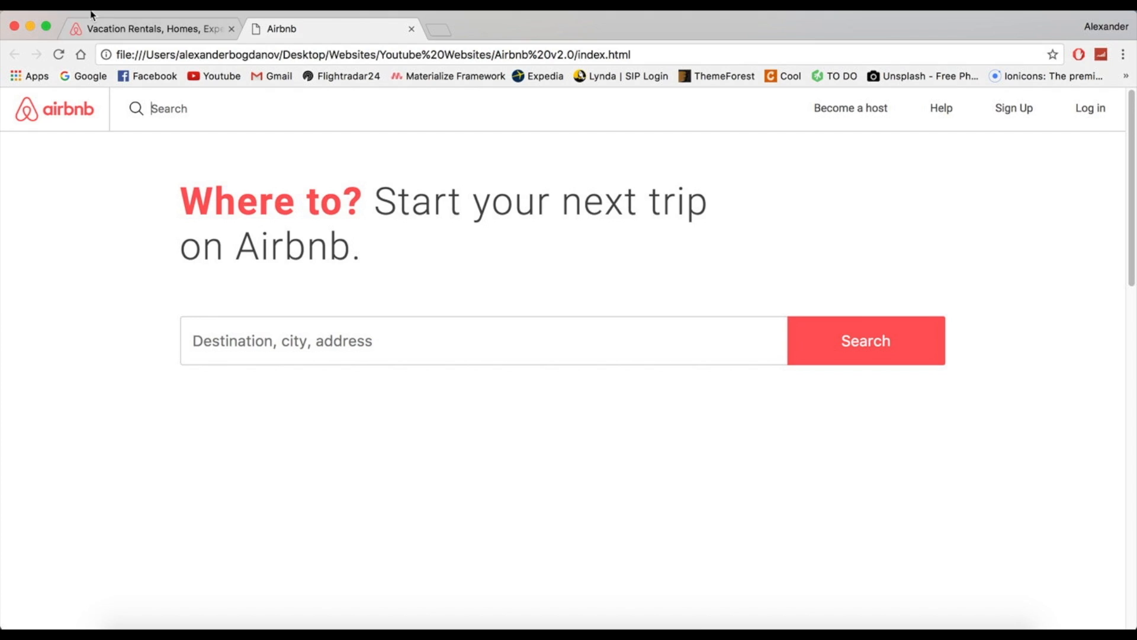
Reload the clone in Chrome so the new headline with Airbnb in red appears.
click(774, 620)
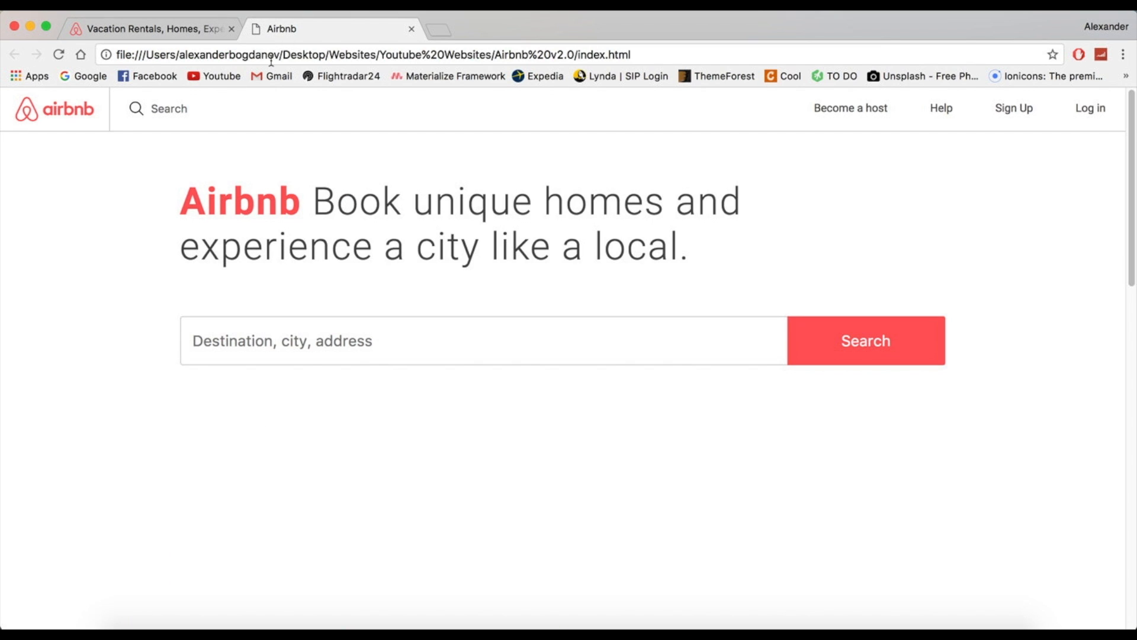
mouse_move(350, 323)
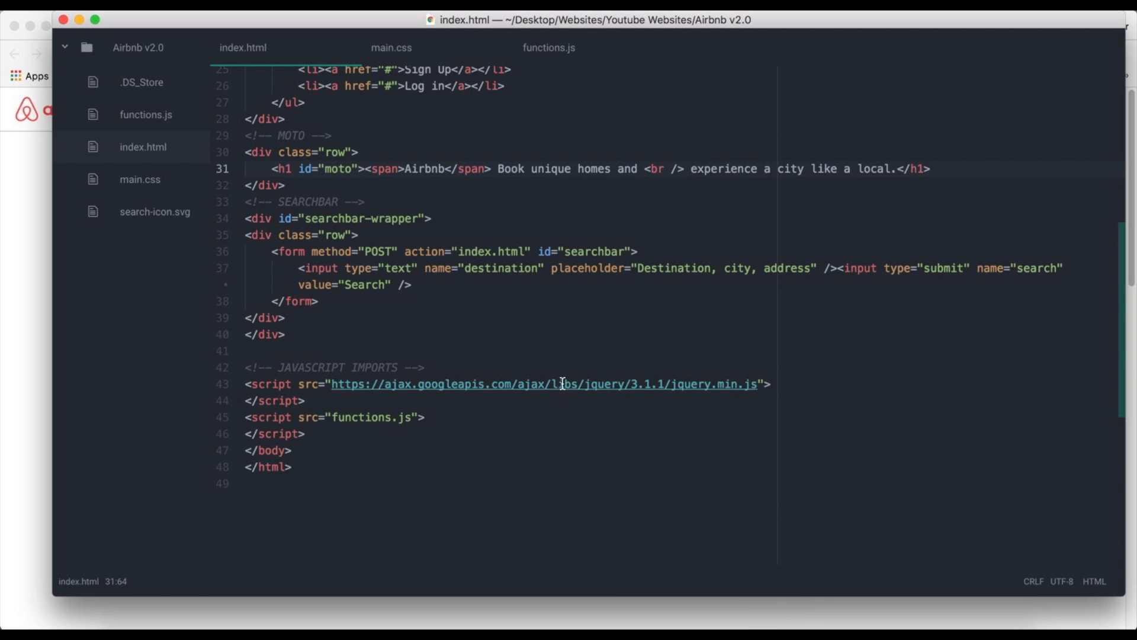
Show the #searchbar rules in main.css.
click(389, 47)
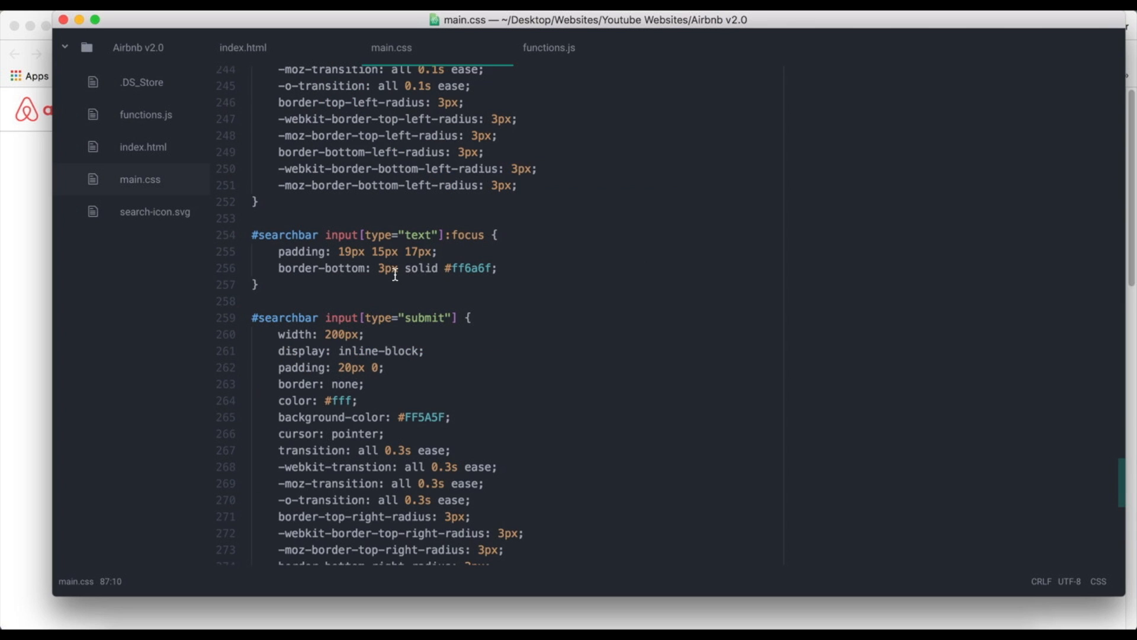
text(2)
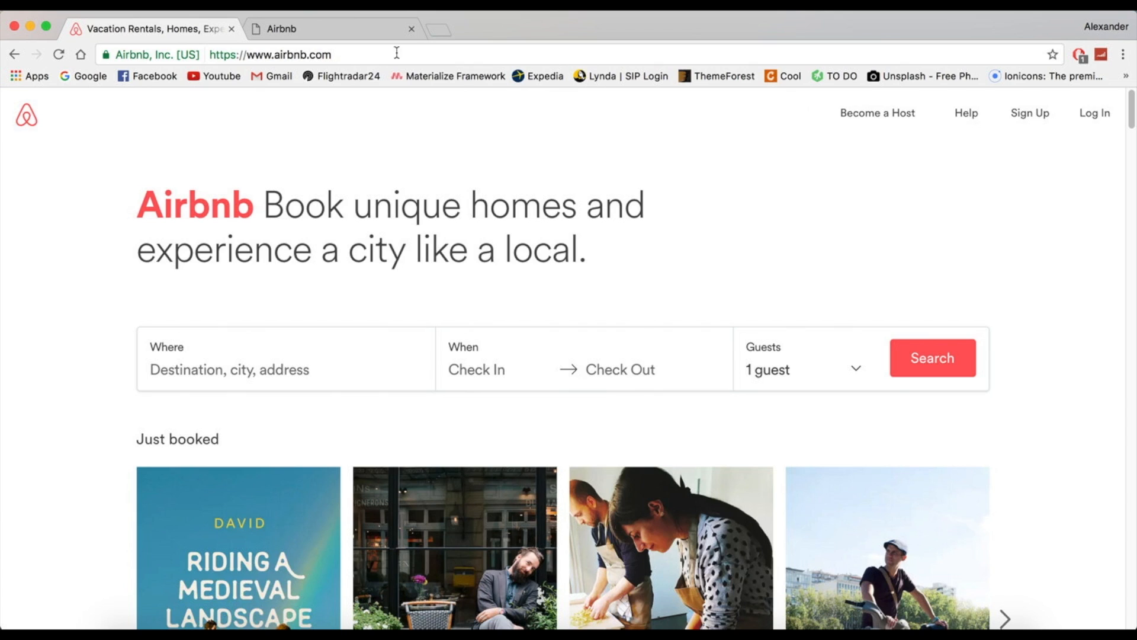
mouse_move(896, 104)
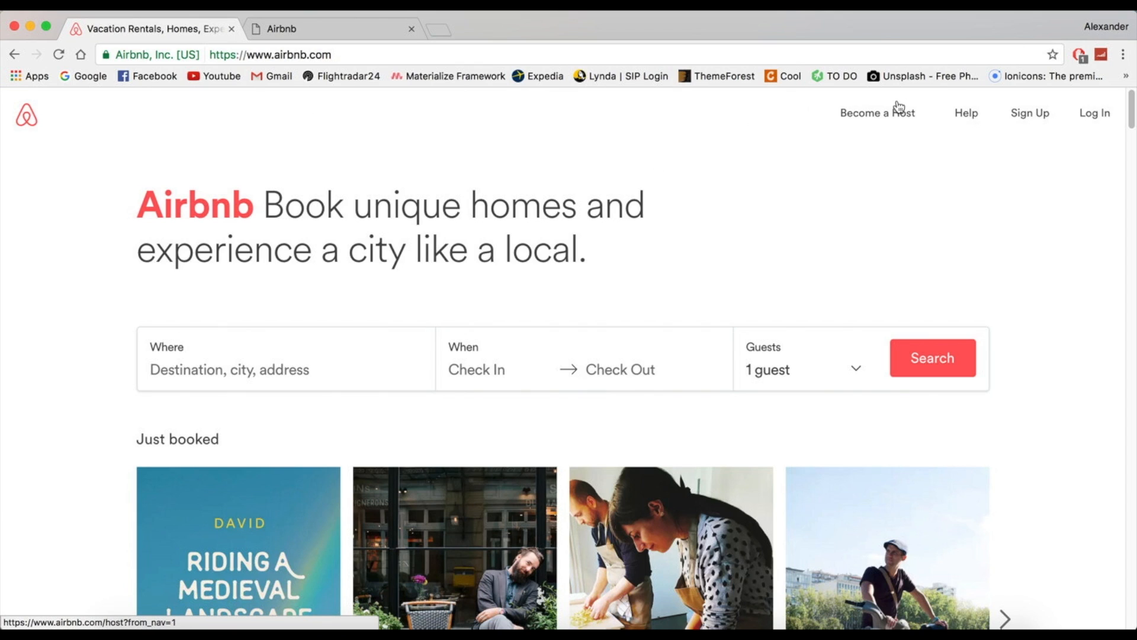
mouse_move(899, 120)
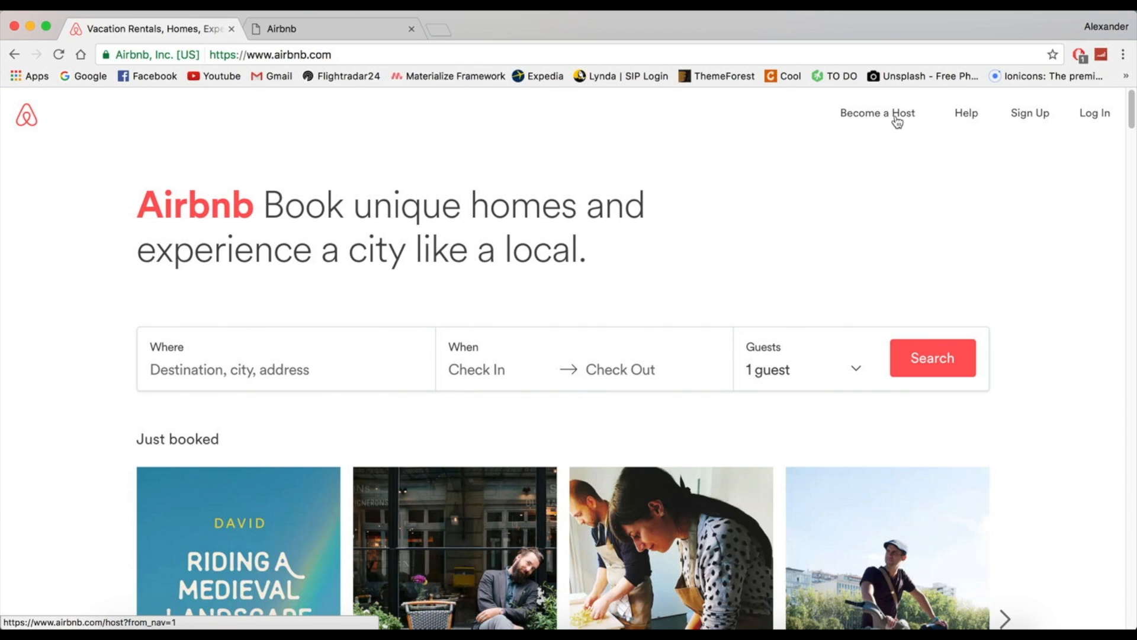
Scroll the live Airbnb homepage to watch how its fixed top nav changes.
scroll(down, 3)
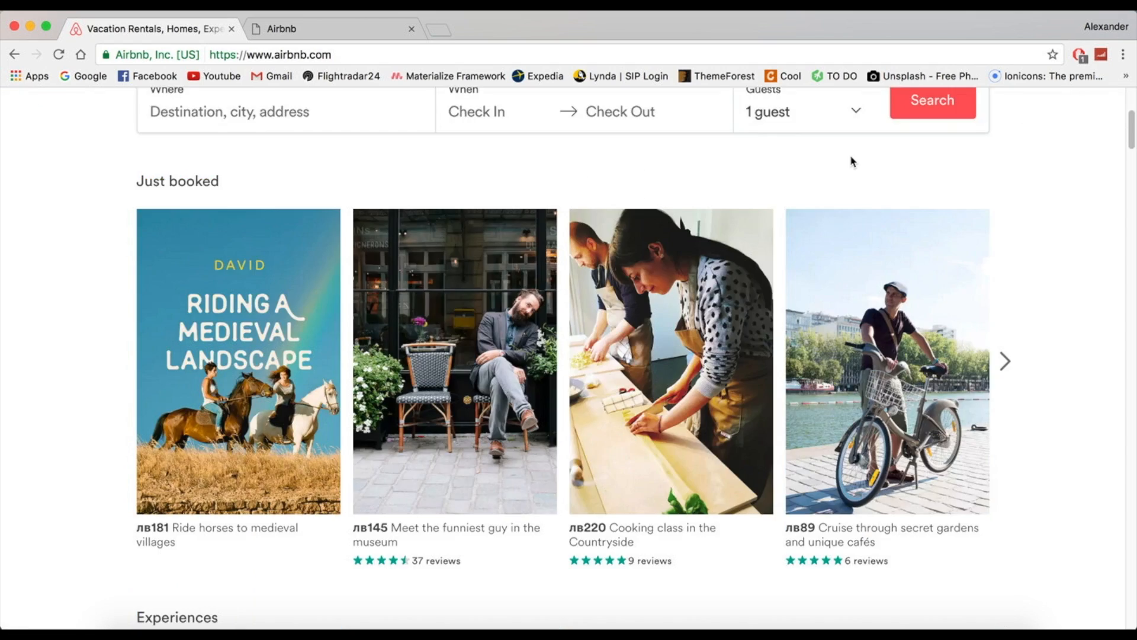
scroll(down, 3)
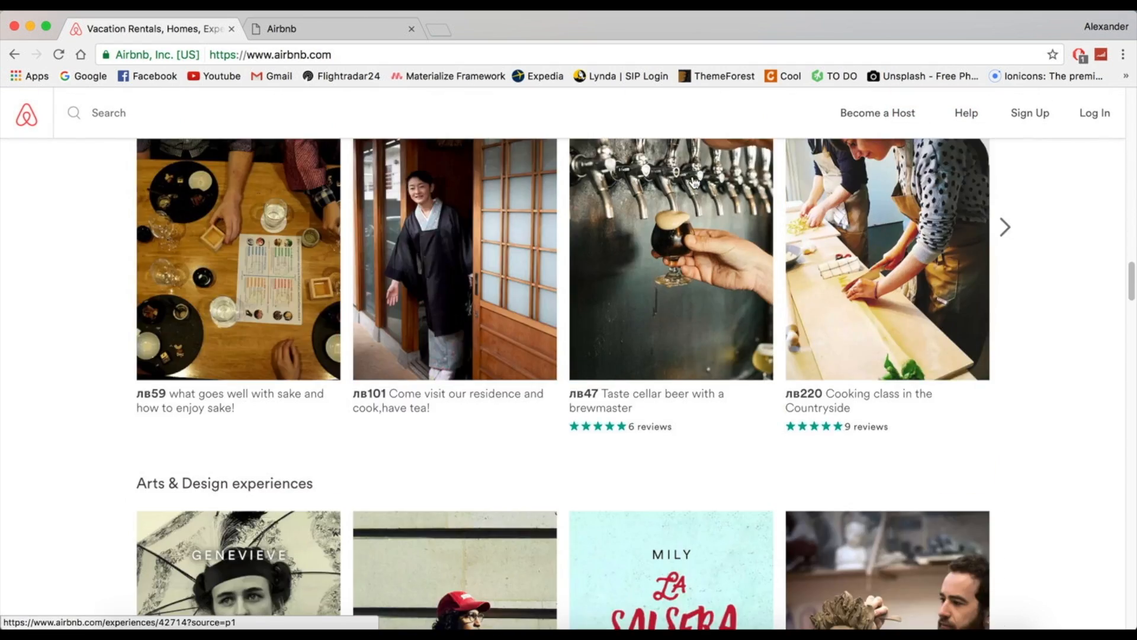
scroll(down, 3)
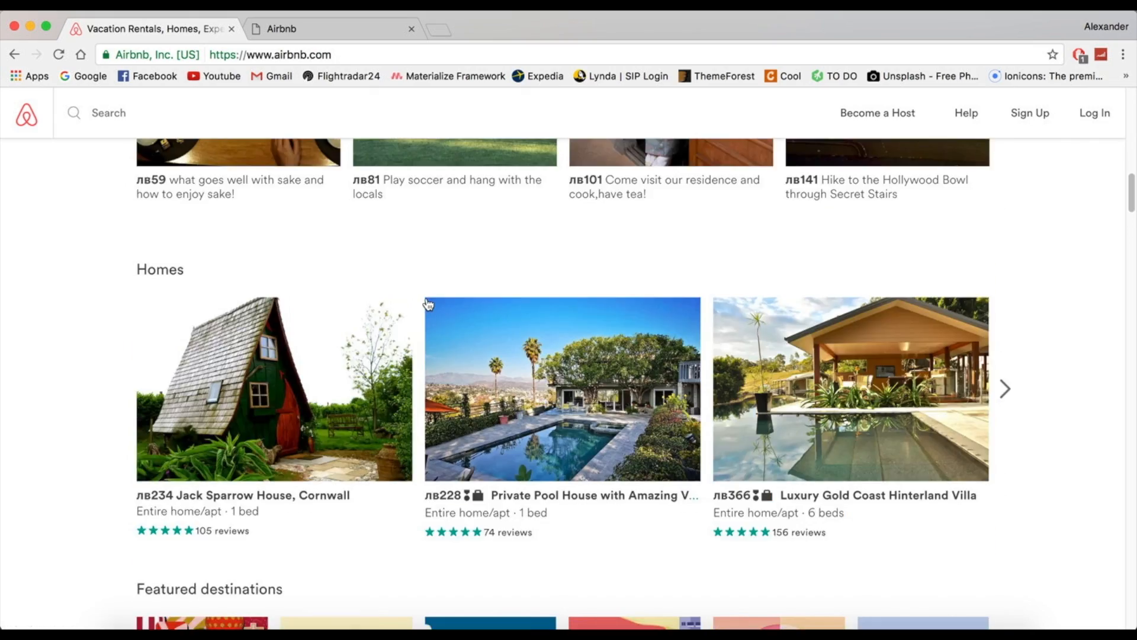
scroll(down, 3)
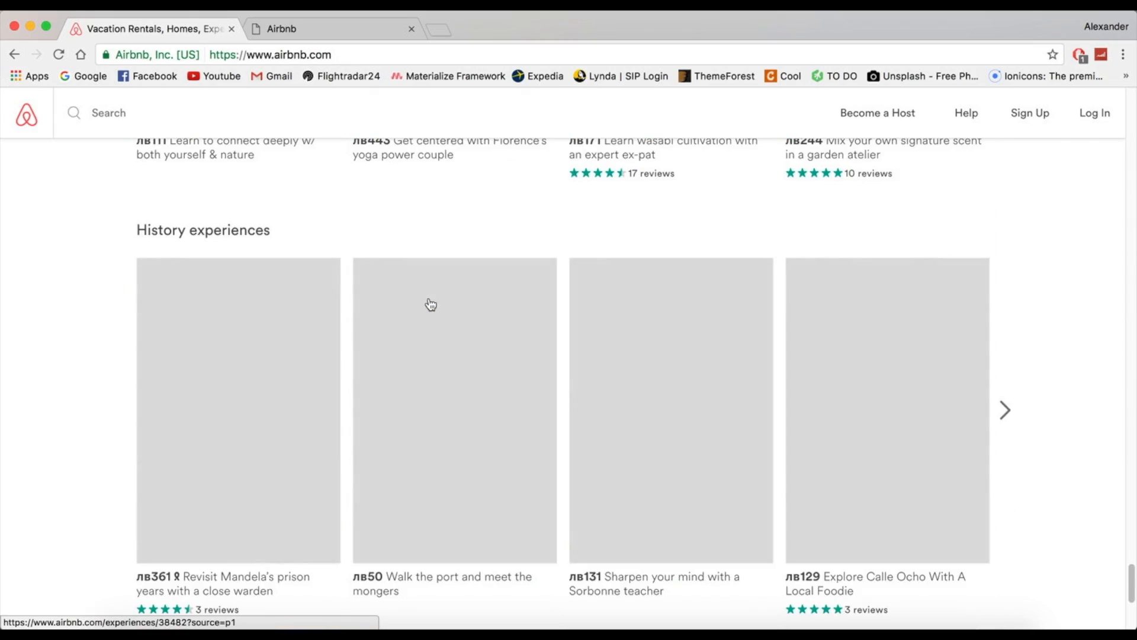
scroll(up, 3)
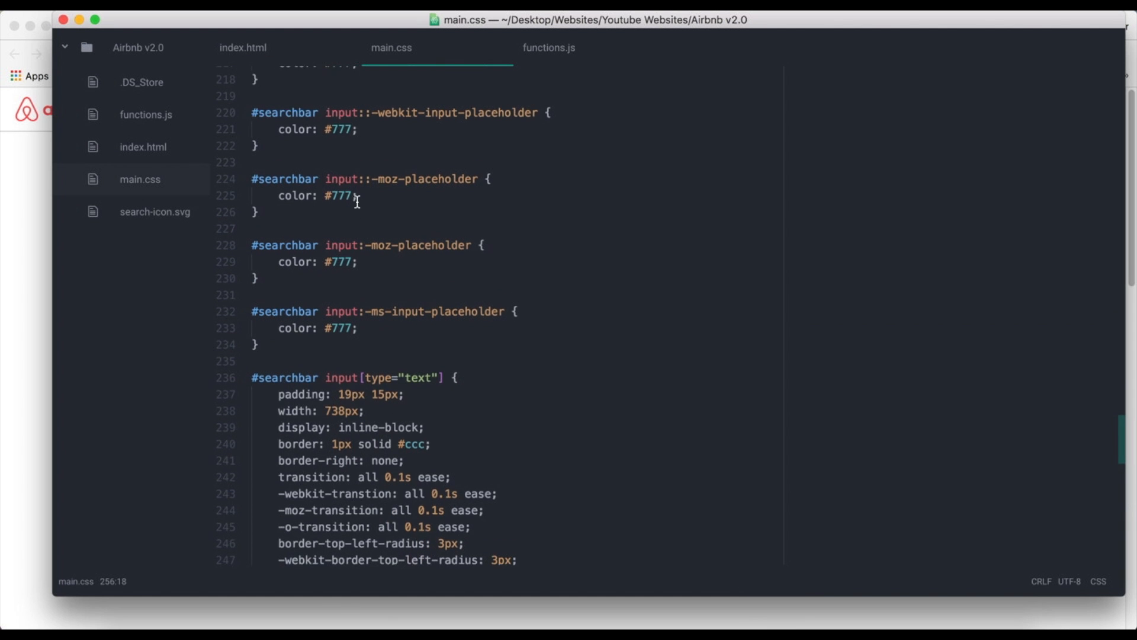
scroll(up, 3)
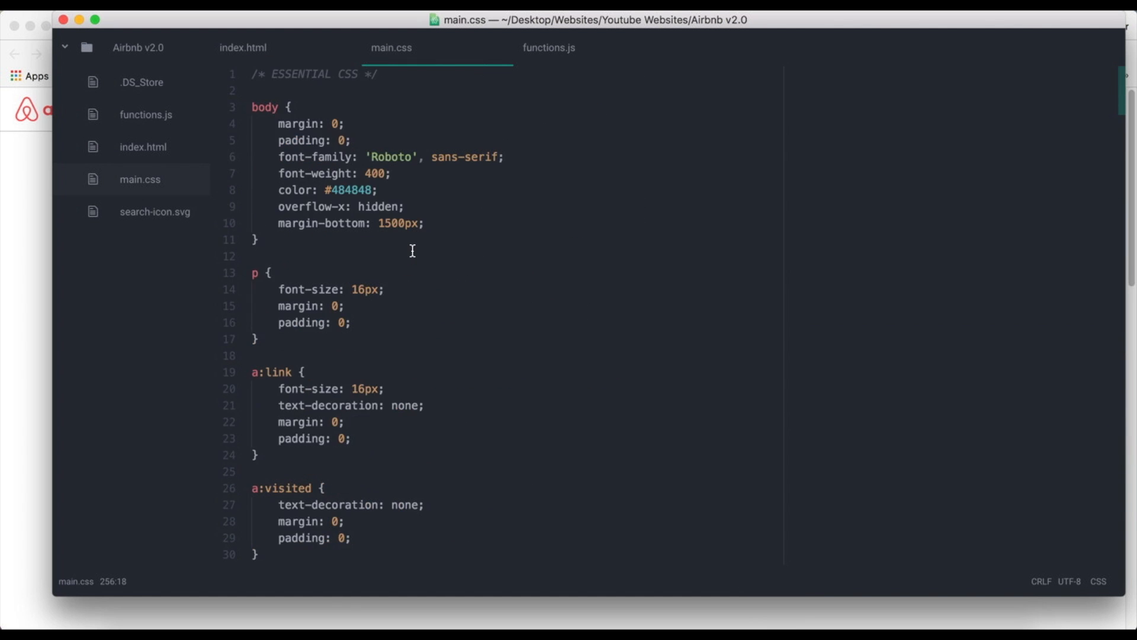
scroll(down, 3)
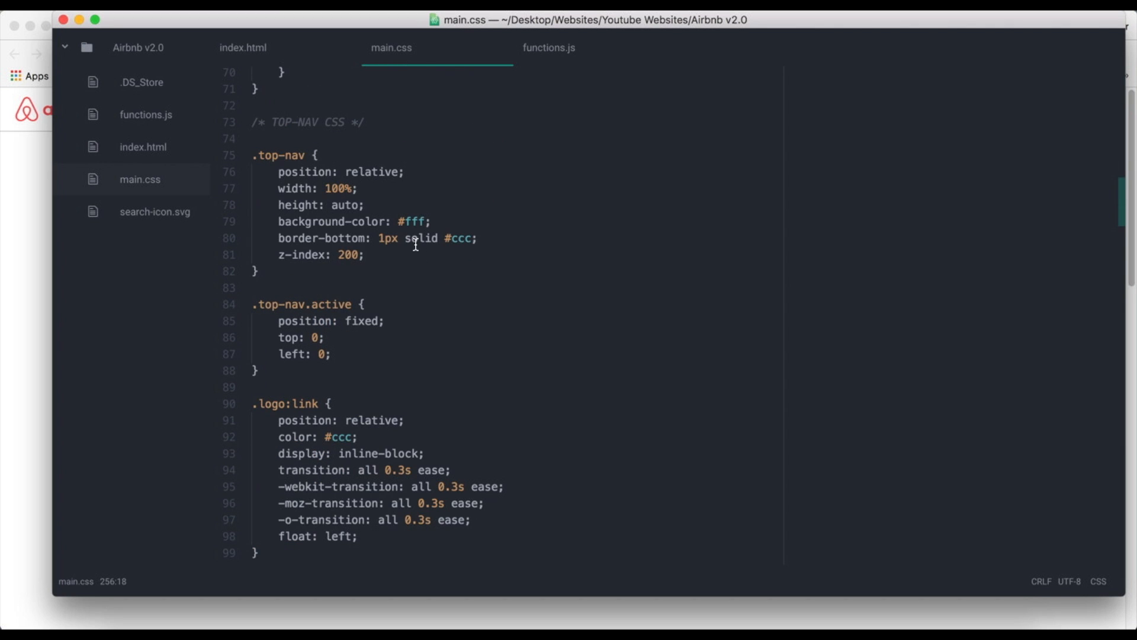
scroll(down, 3)
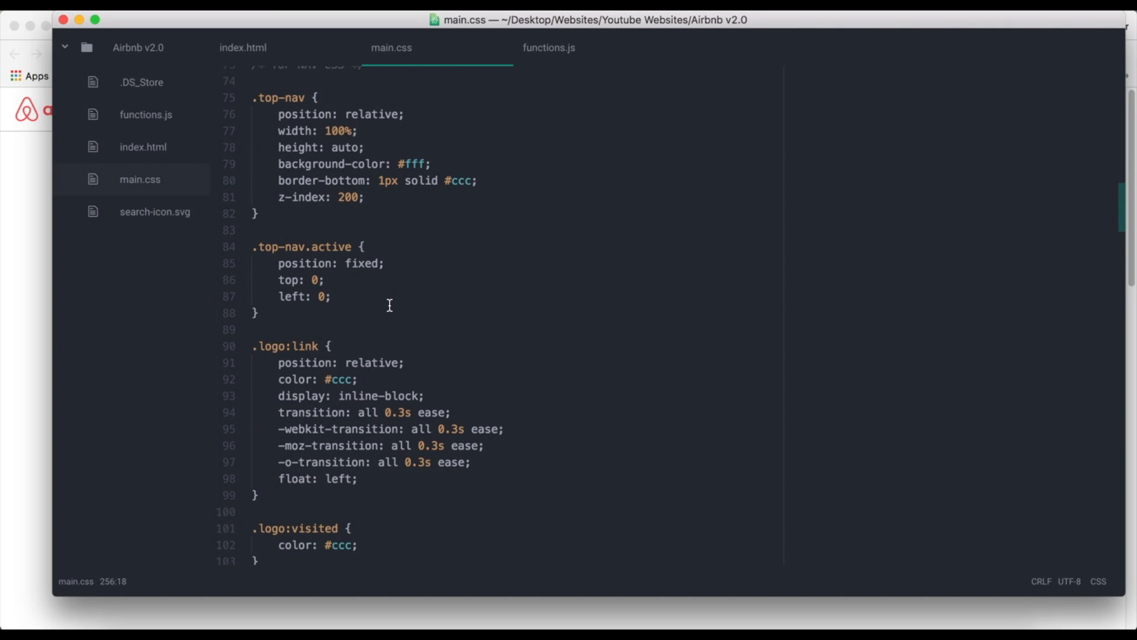
click(242, 47)
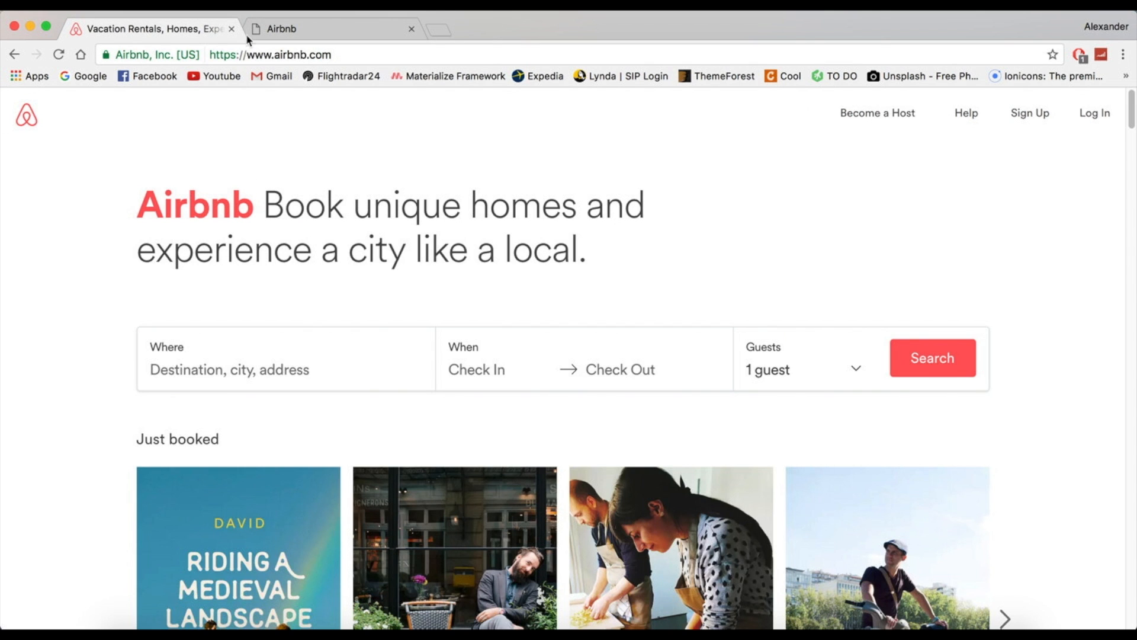
scroll(down, 3)
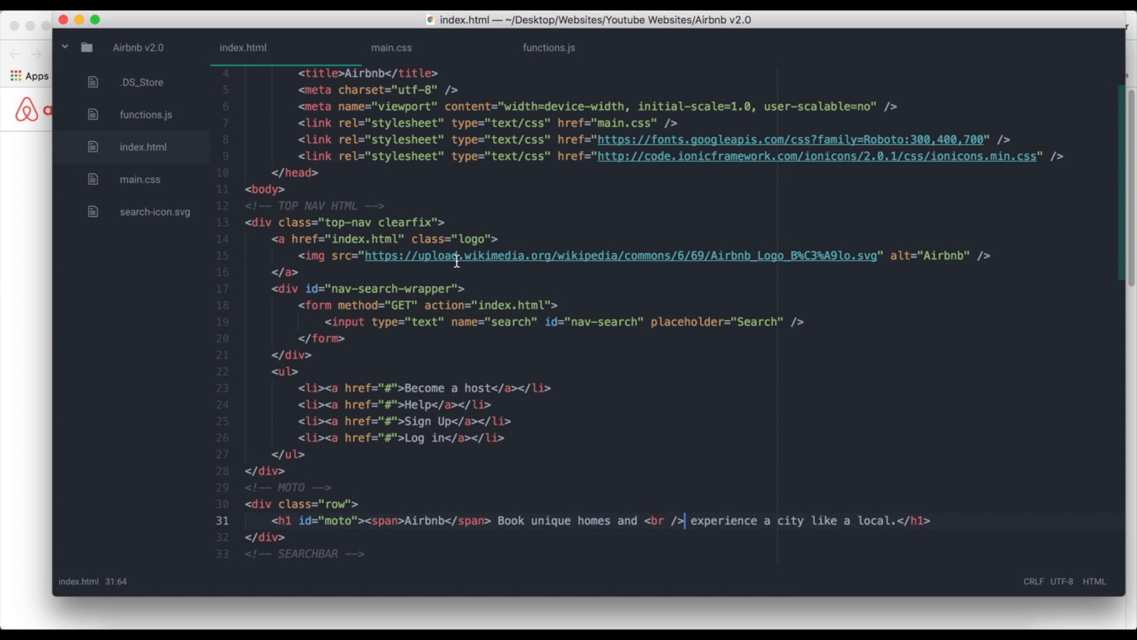
Find #nav-search-wrapper in main.css and hide it with display: none.
click(391, 48)
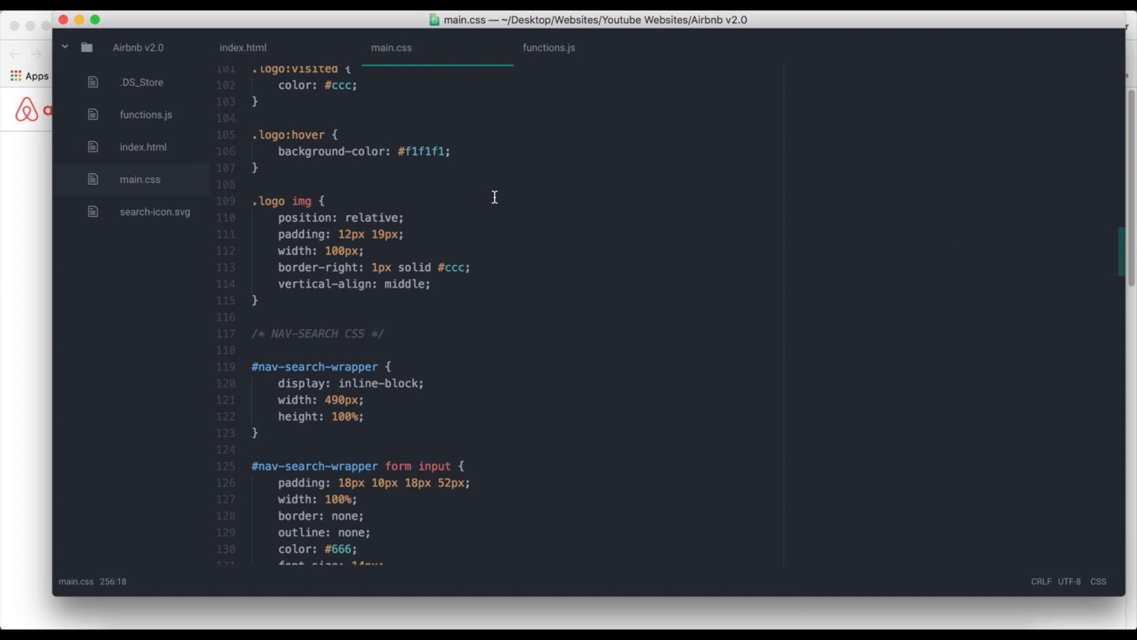
text(nav-se)
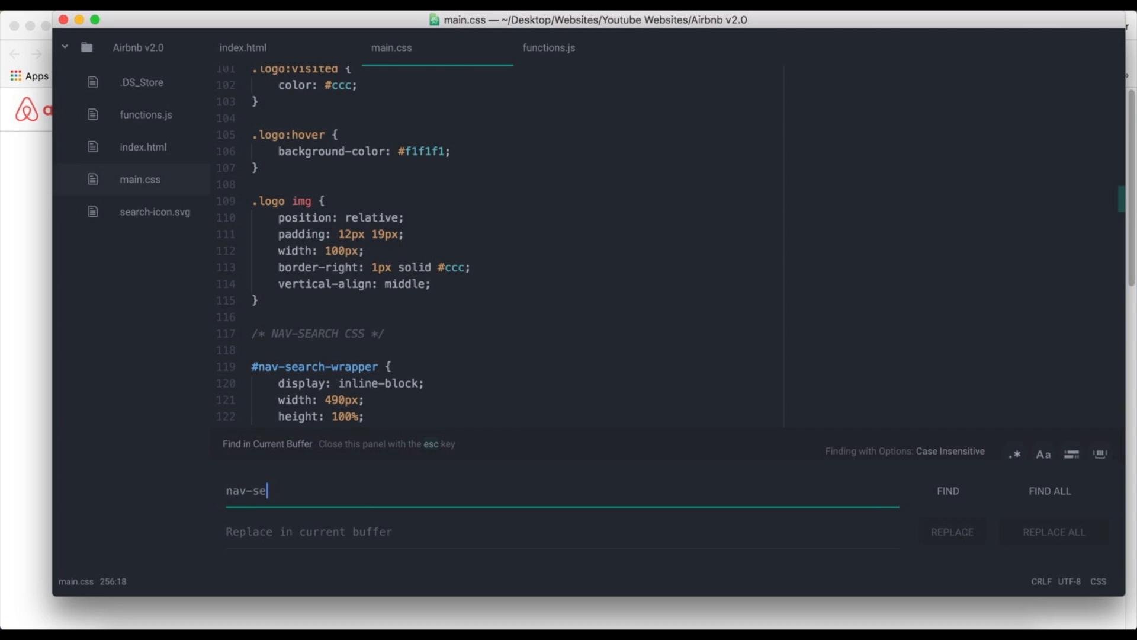
text(arch)
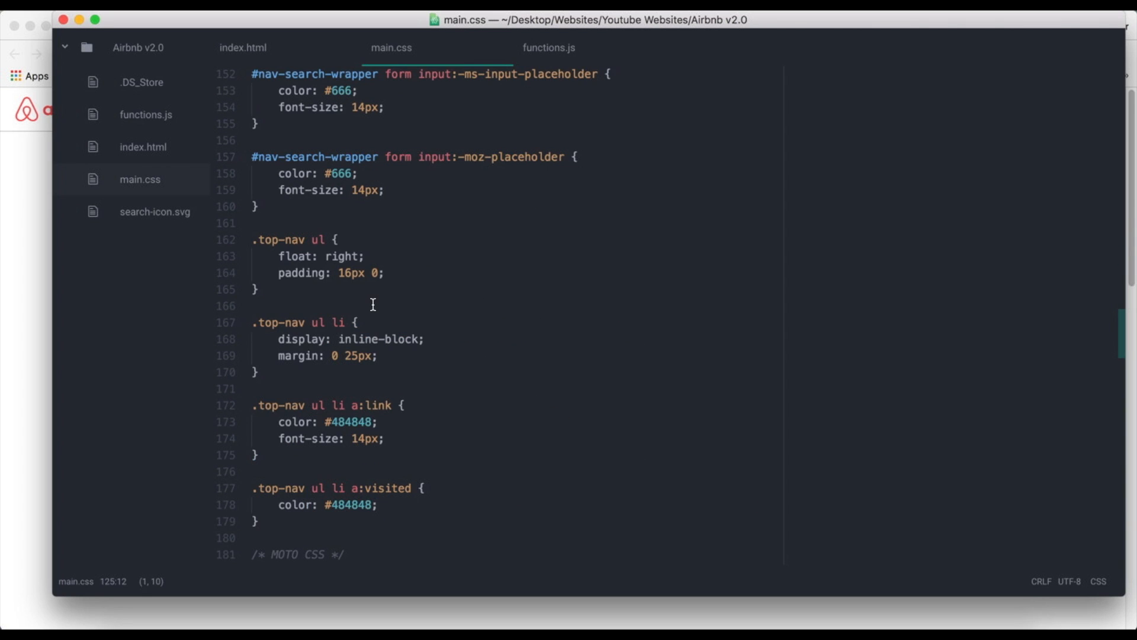
scroll(up, 3)
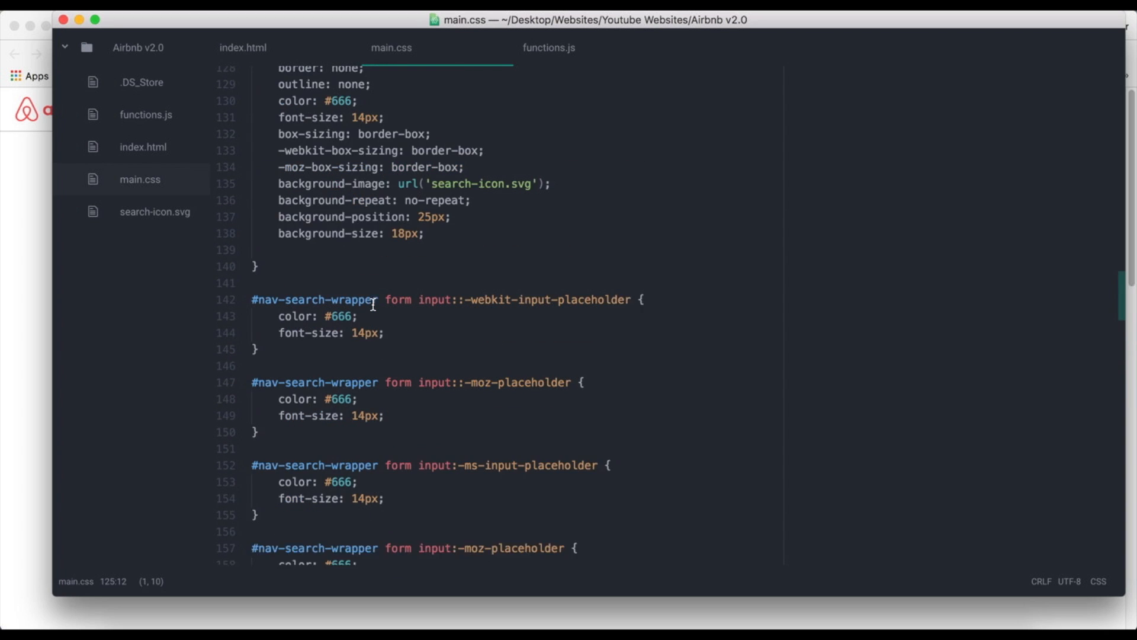
scroll(down, 3)
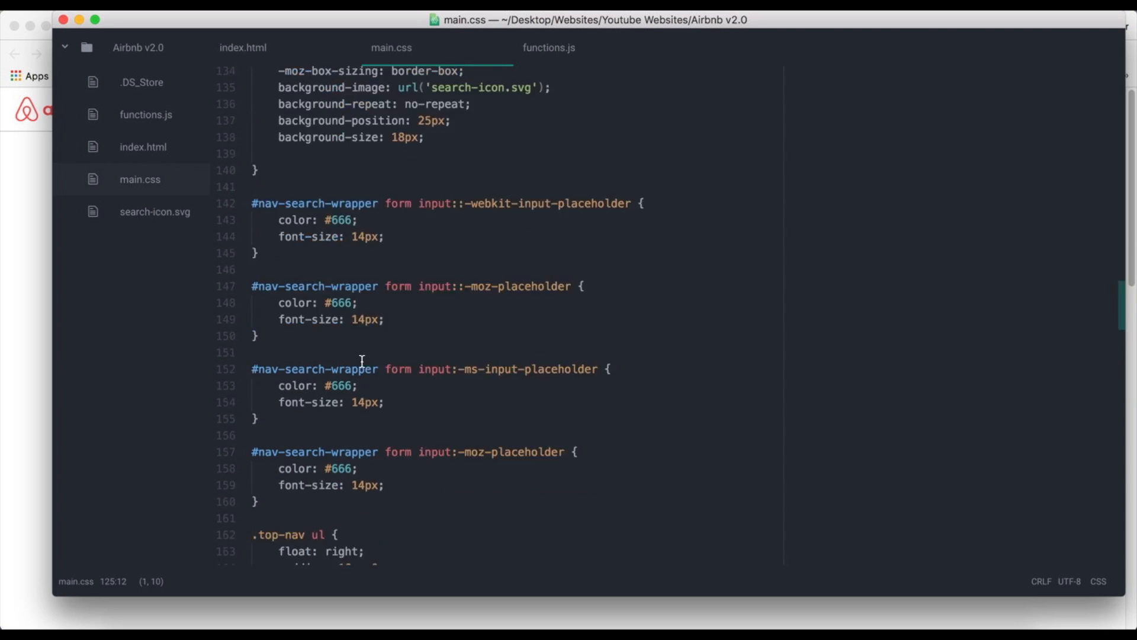
click(239, 47)
text(display: inline-;)
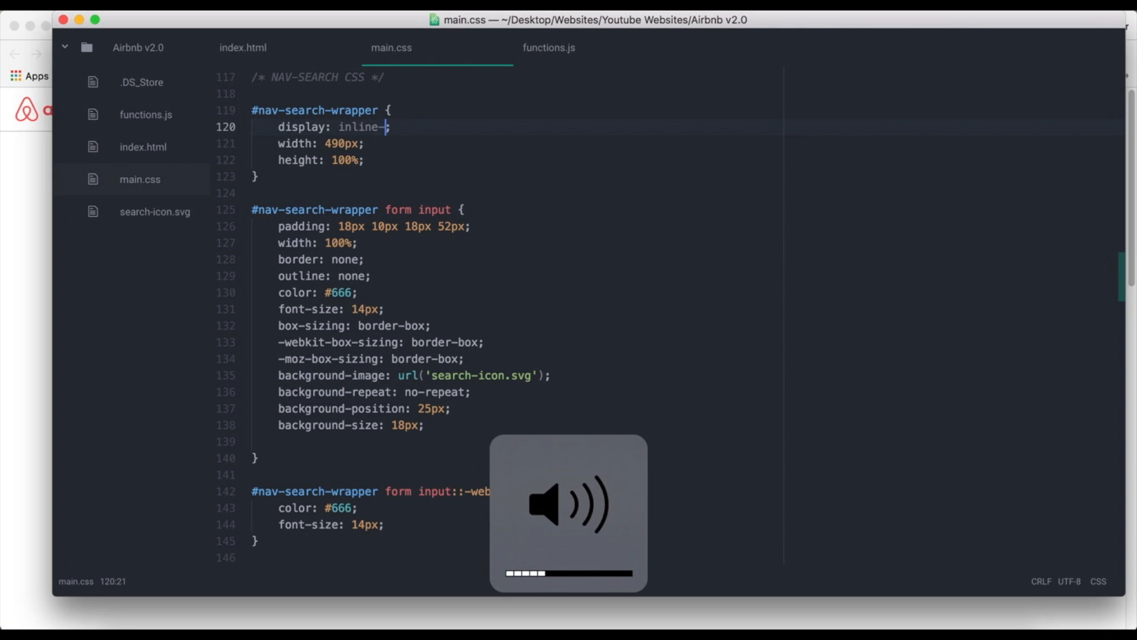
text(none)
text(.)
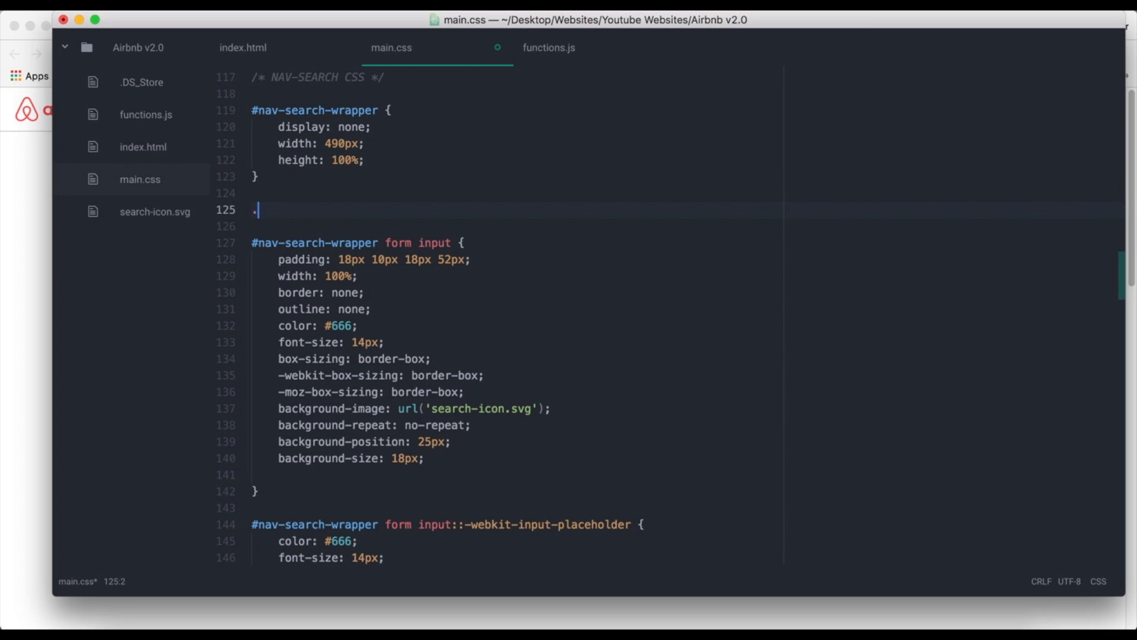
Begin a .top-nav.active #nav-search-wrapper rule below it.
text(top-nav)
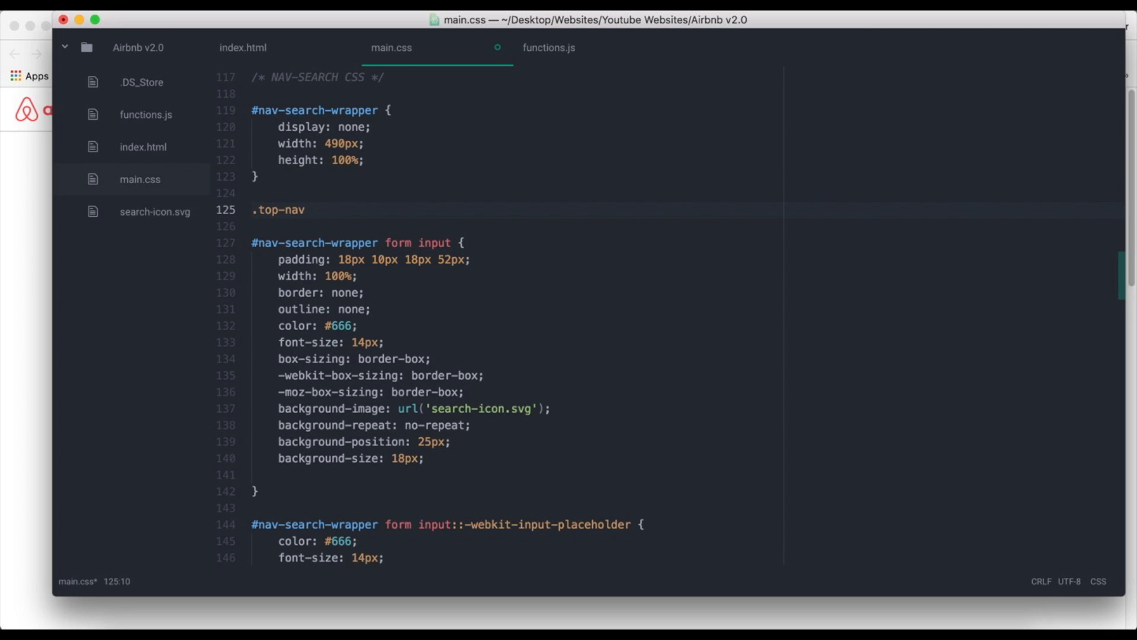
text(.active)
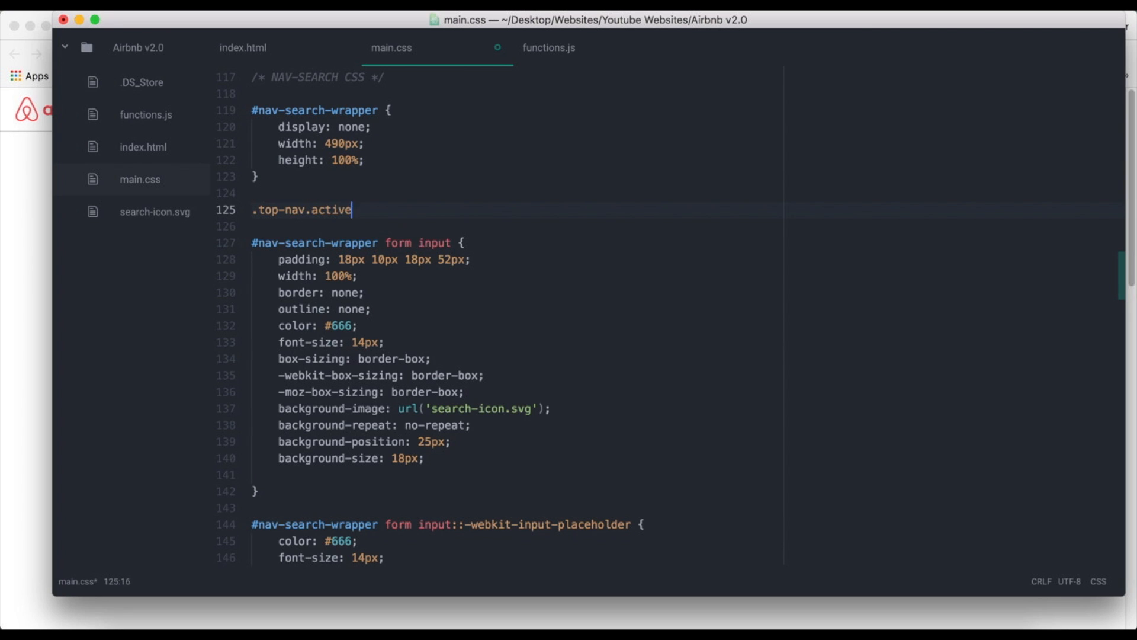
text(#nav-search-wrapper)
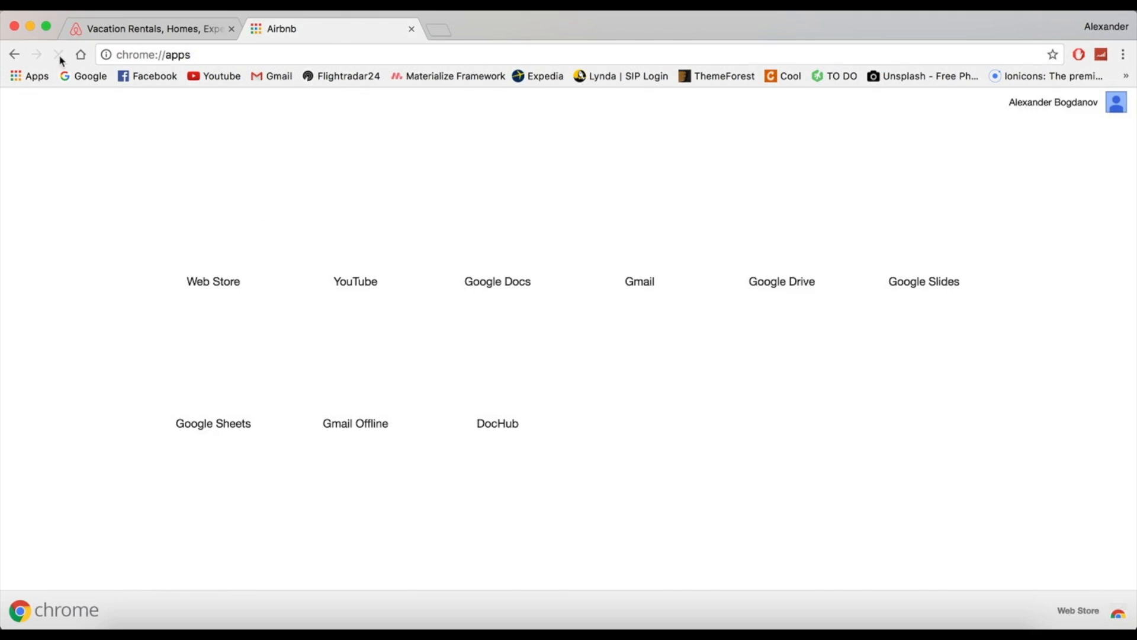
Clear Chrome's cache via chrome://settings/clearBrowserData and check the clone's scrolled nav.
text(chrome://settings/clearBrowserData)
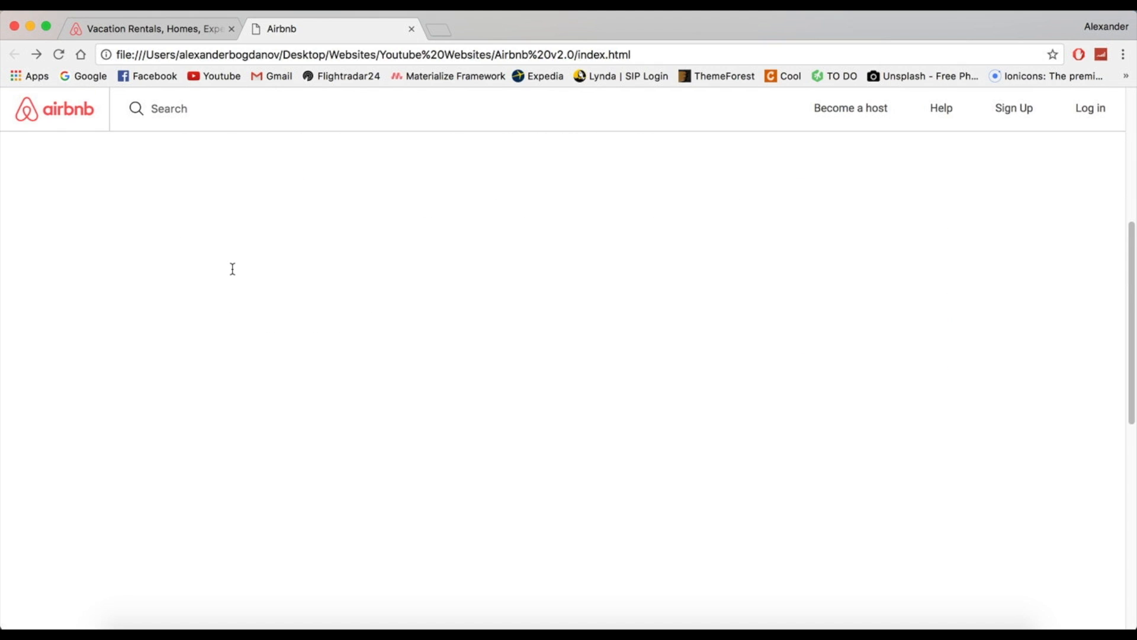
mouse_move(200, 156)
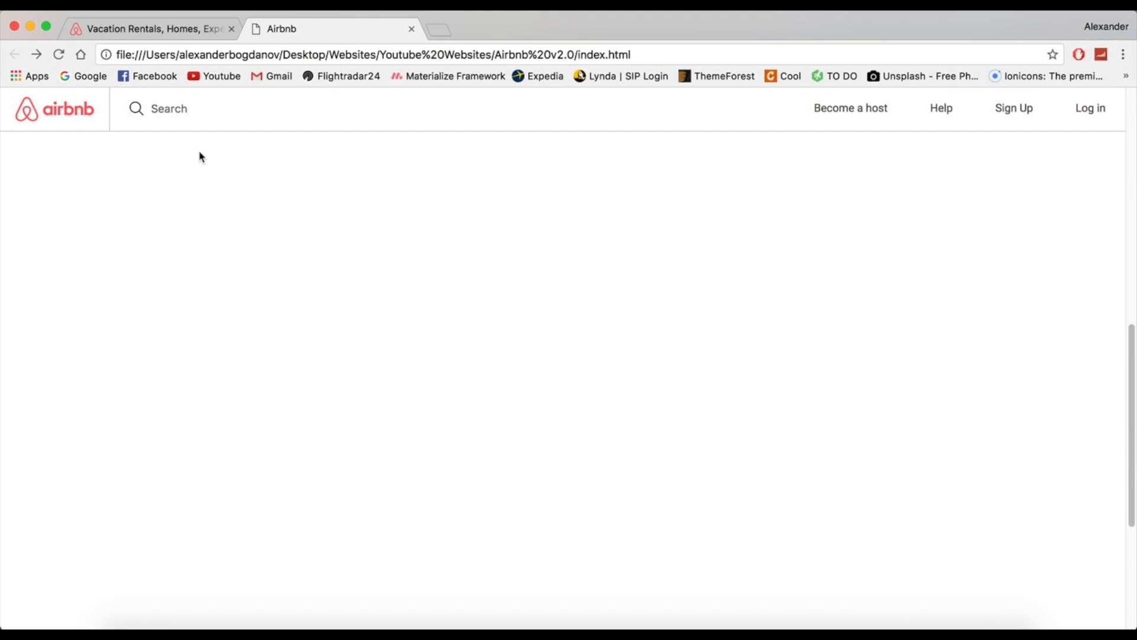
mouse_move(251, 207)
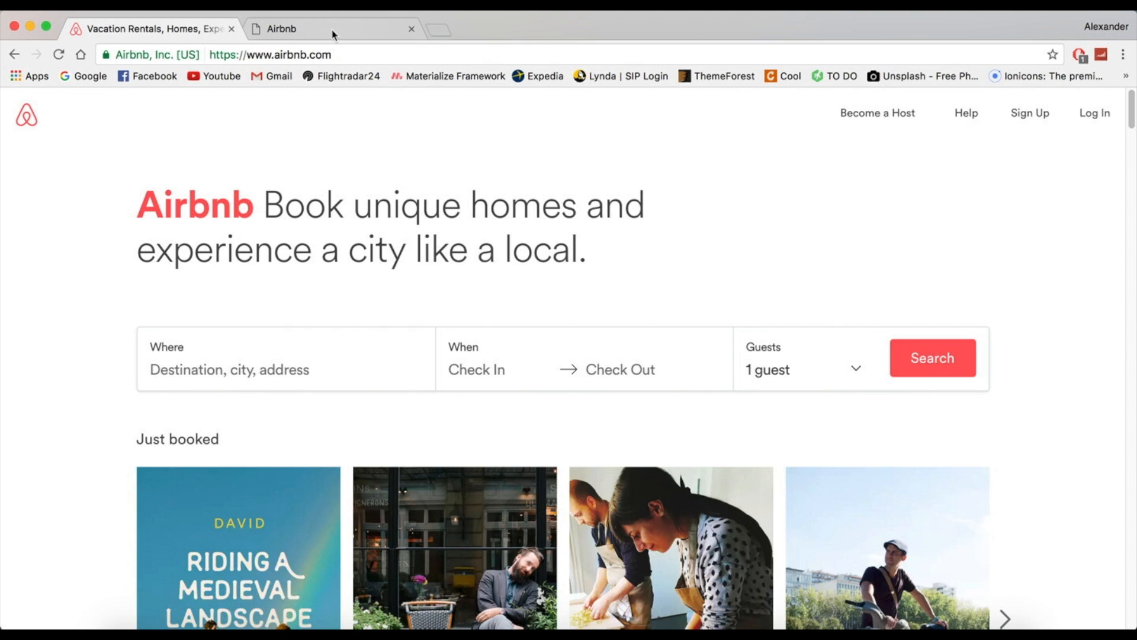
scroll(down, 3)
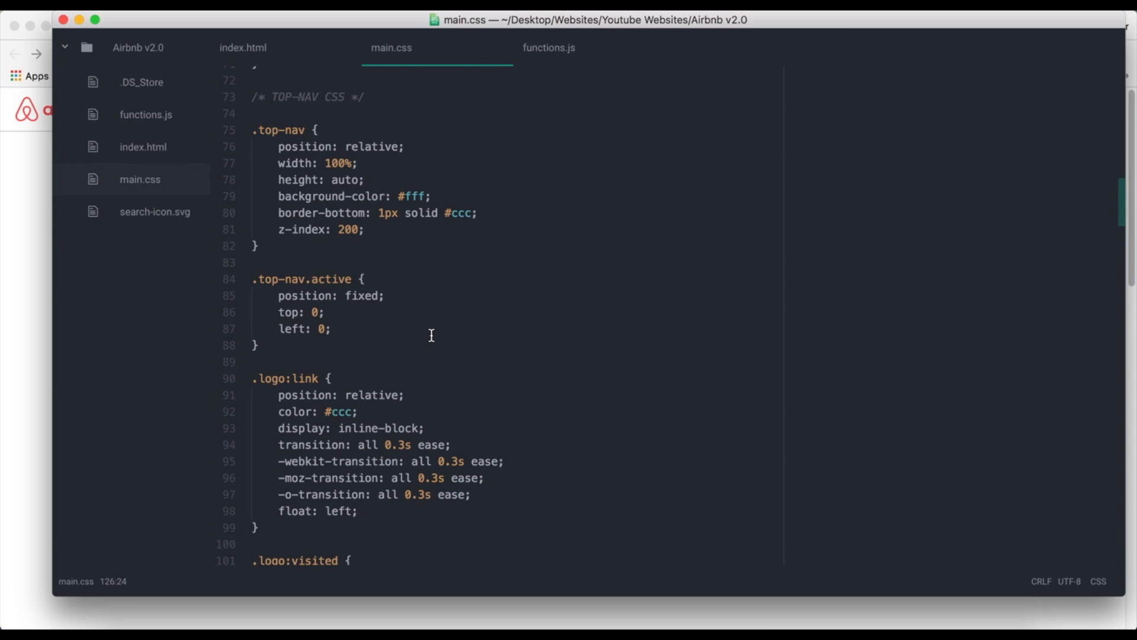
mouse_move(424, 341)
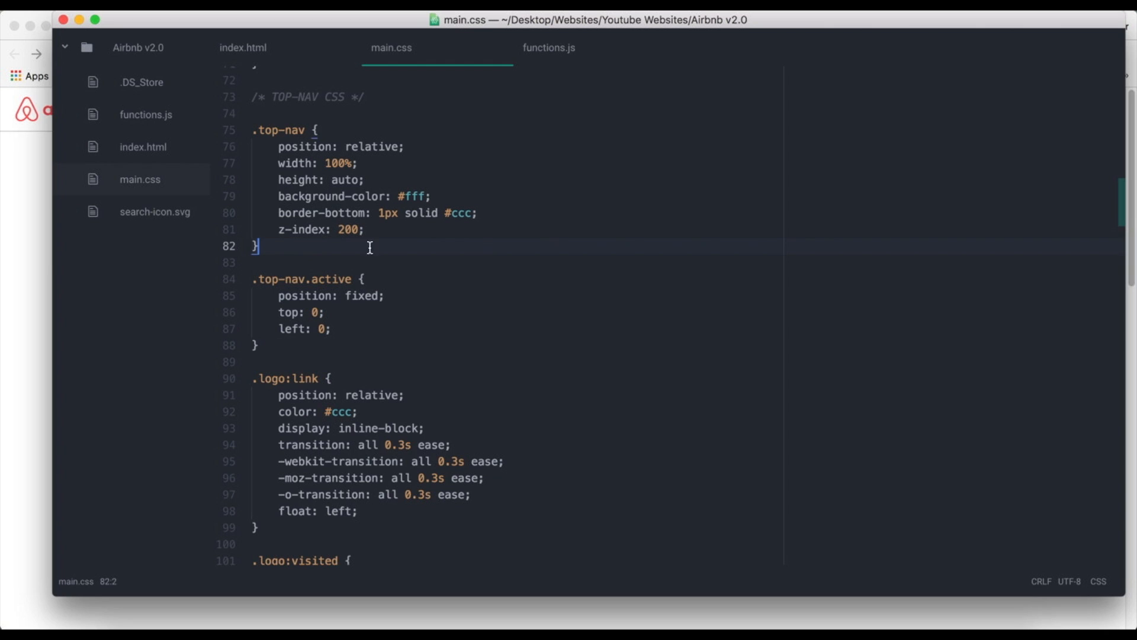
Move the 1px solid #ccc bottom border from .top-nav to .top-nav.active.
click(497, 213)
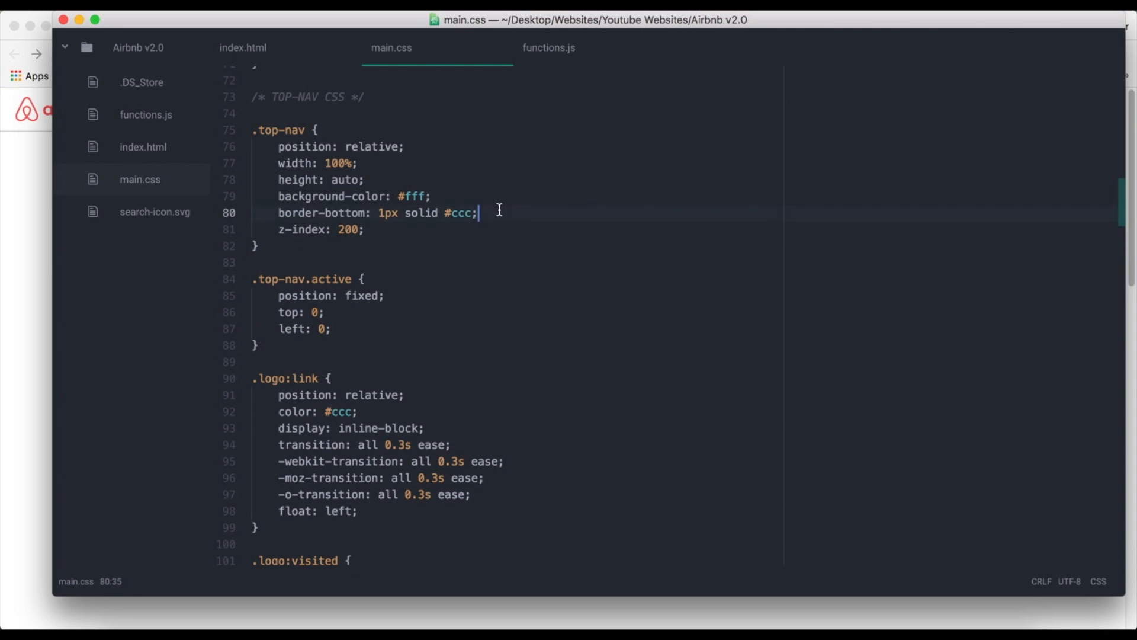
key(Backspace)
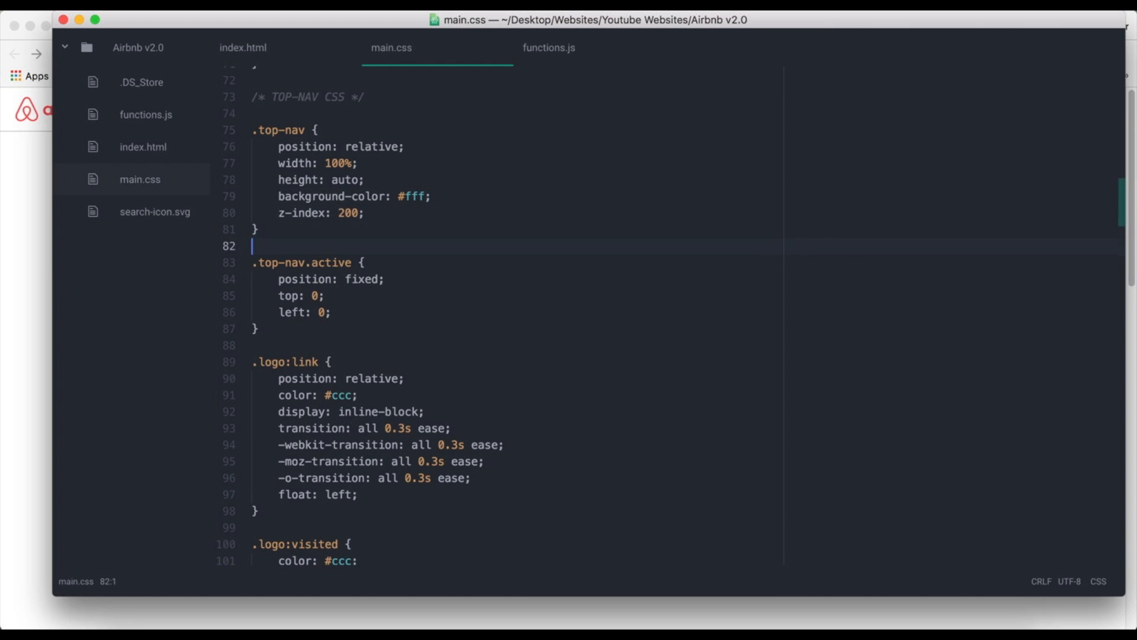
text(border-bottom: 1px solid #ccc;)
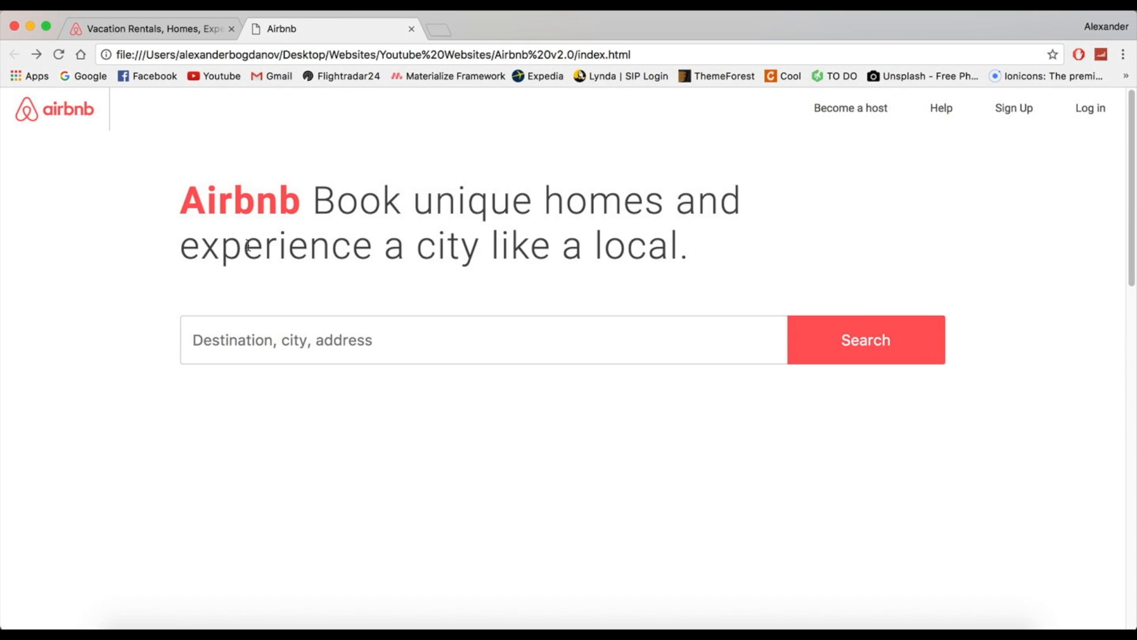
mouse_move(147, 75)
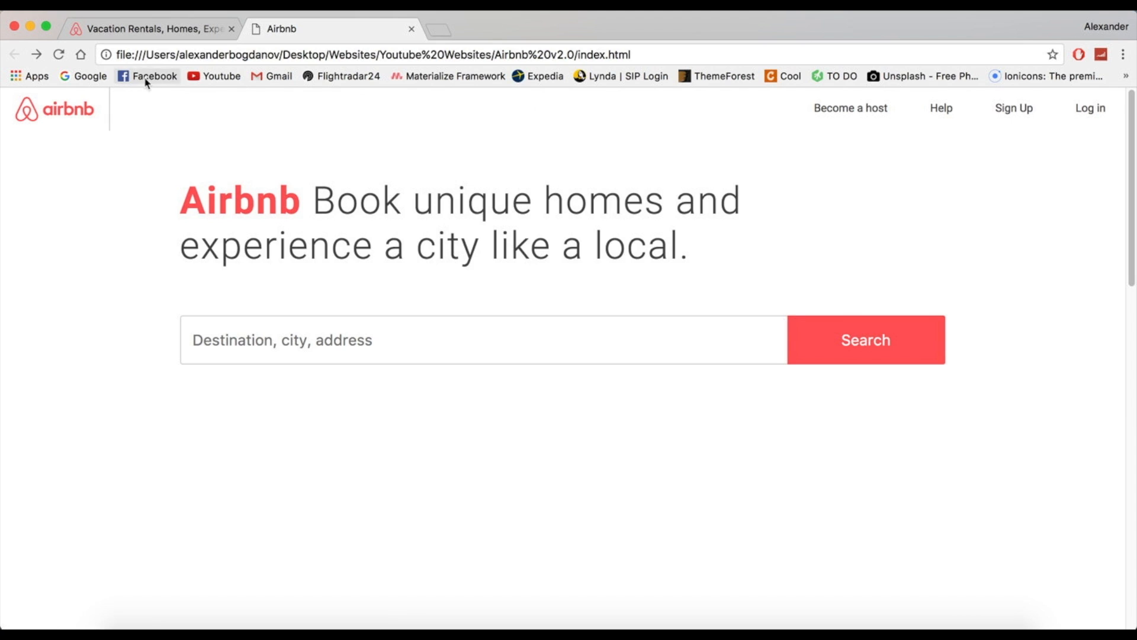
mouse_move(96, 122)
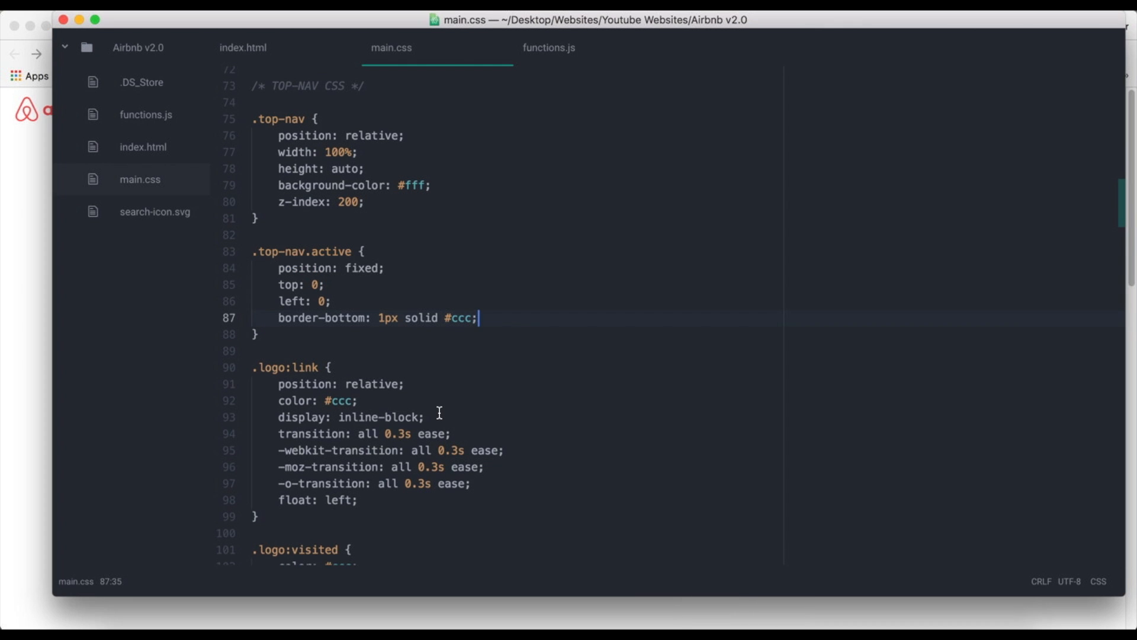
Start a .top-nav.active .logo rule for the active nav's logo.
scroll(down, 3)
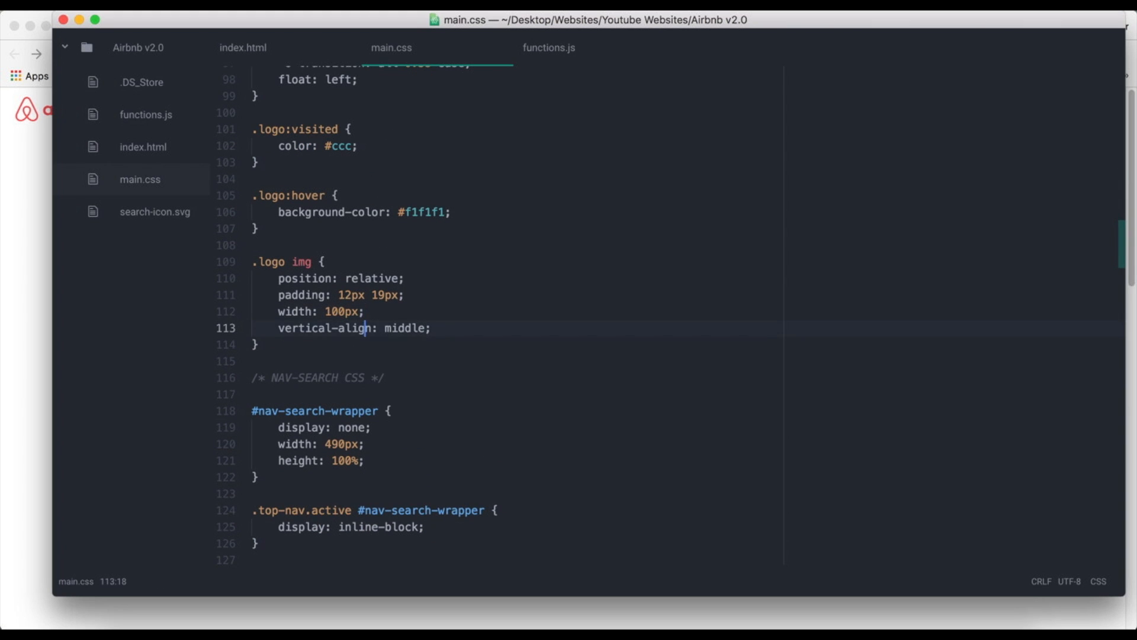
text(.top-nav)
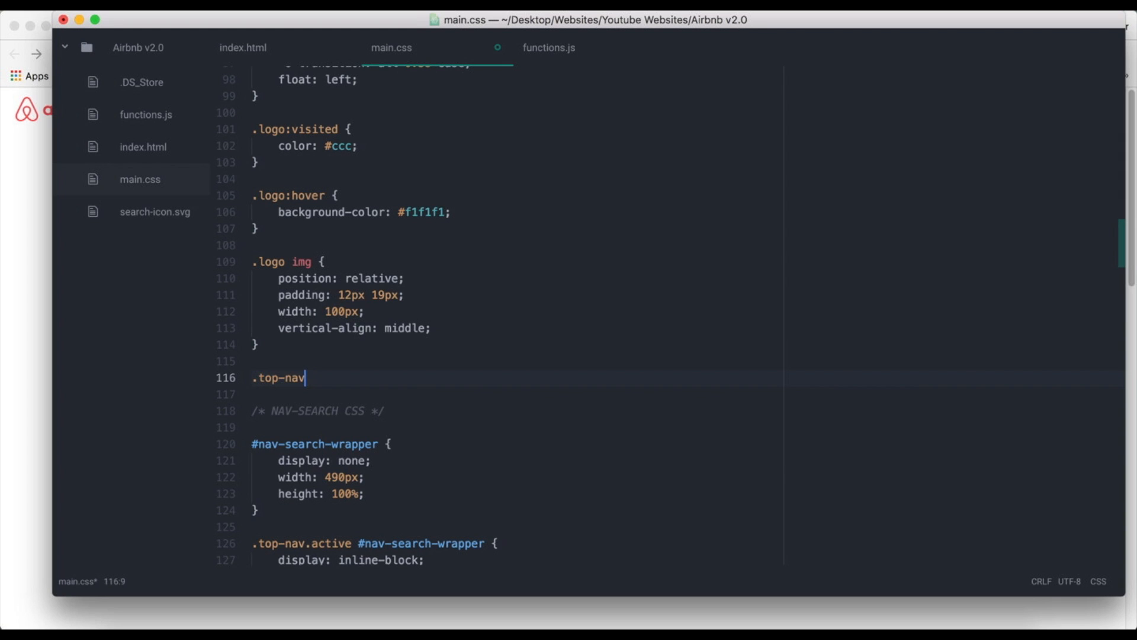
text(.active)
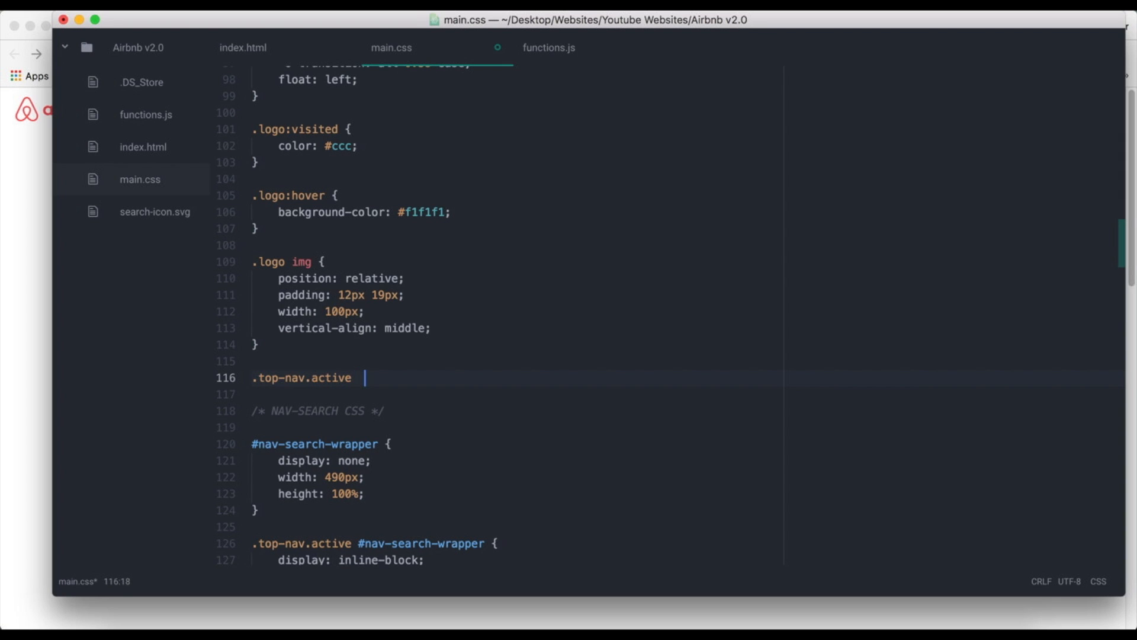
text(.logo)
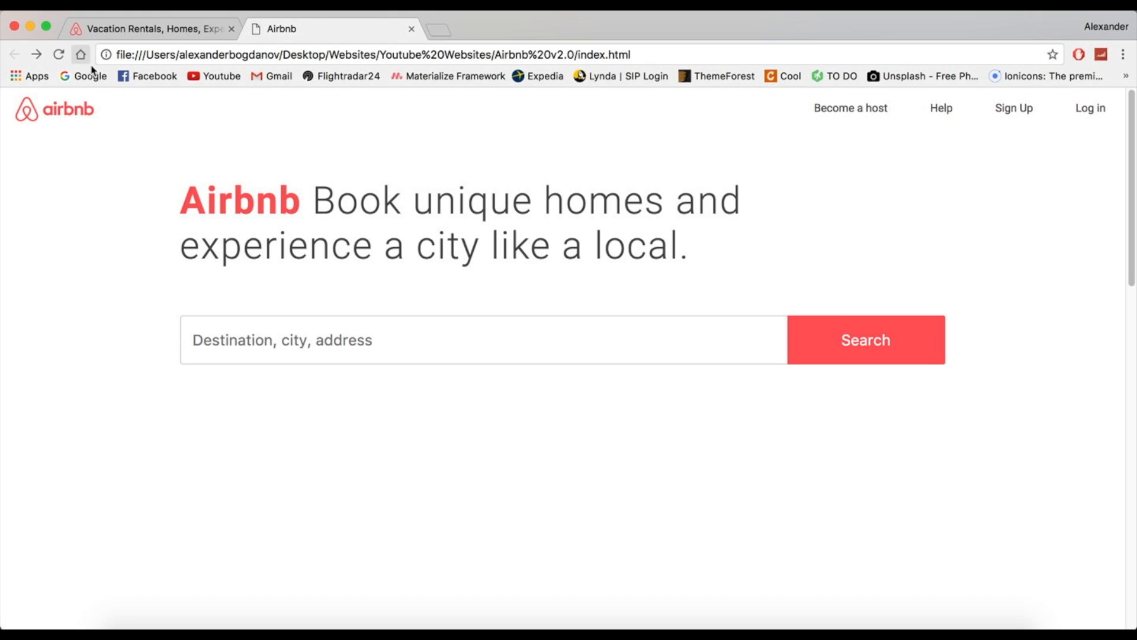
Scroll the reloaded clone, then switch to the live Airbnb website.
scroll(down, 3)
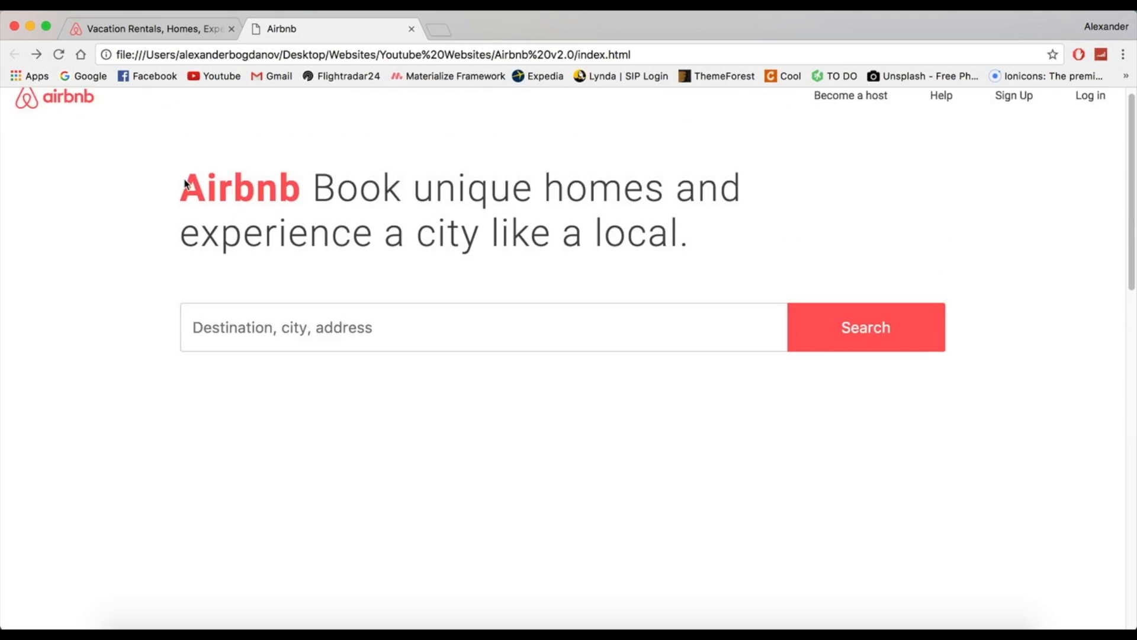
scroll(down, 3)
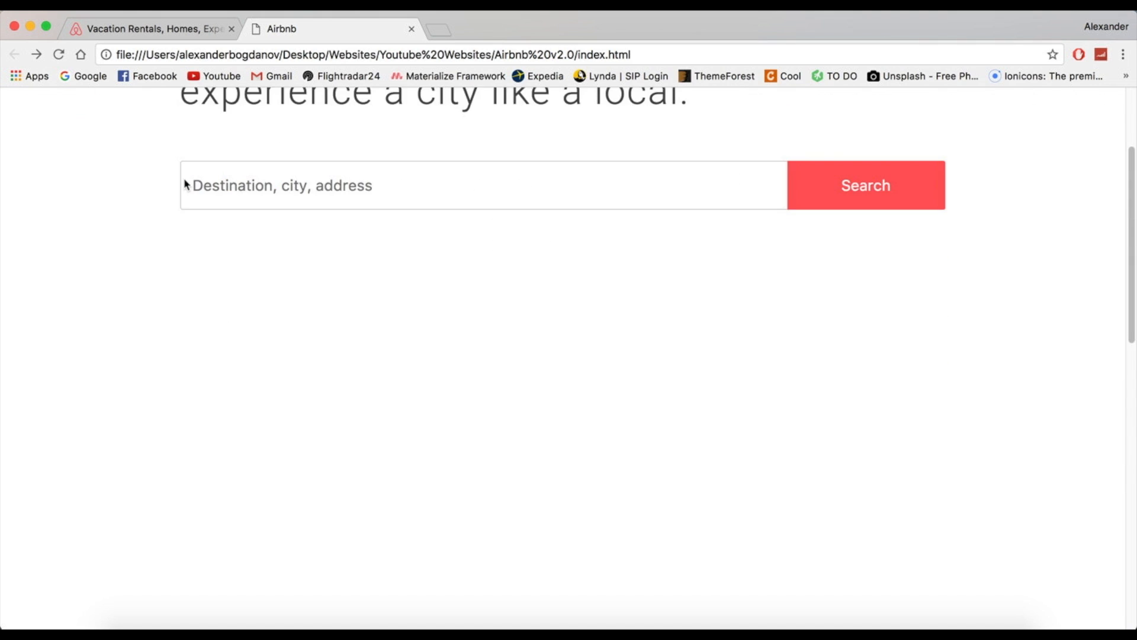
scroll(up, 3)
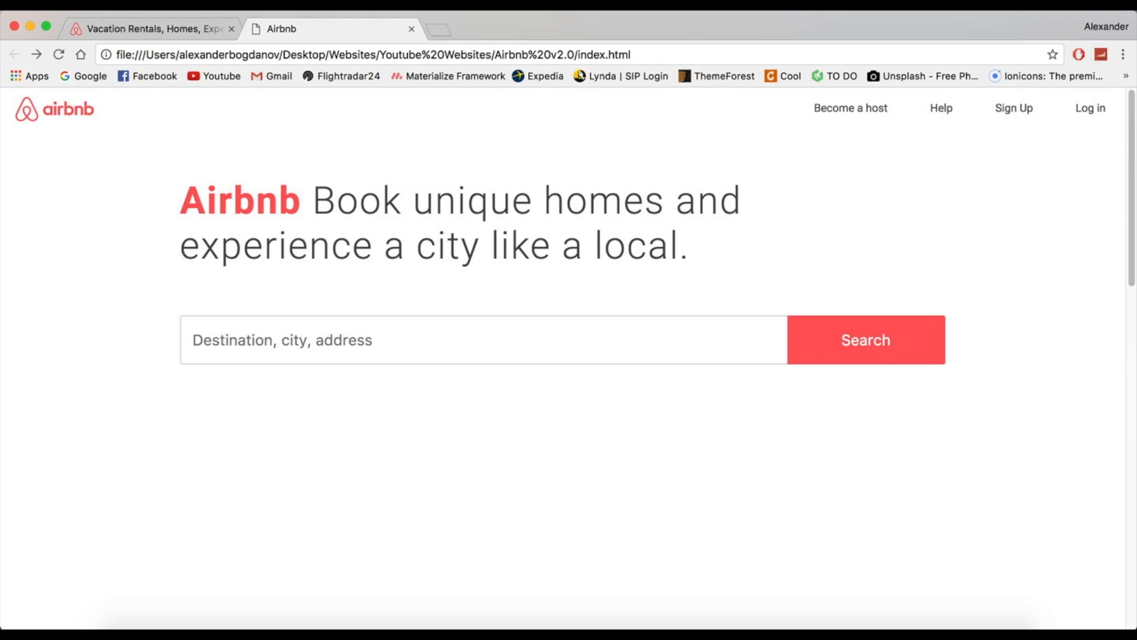
mouse_move(50, 127)
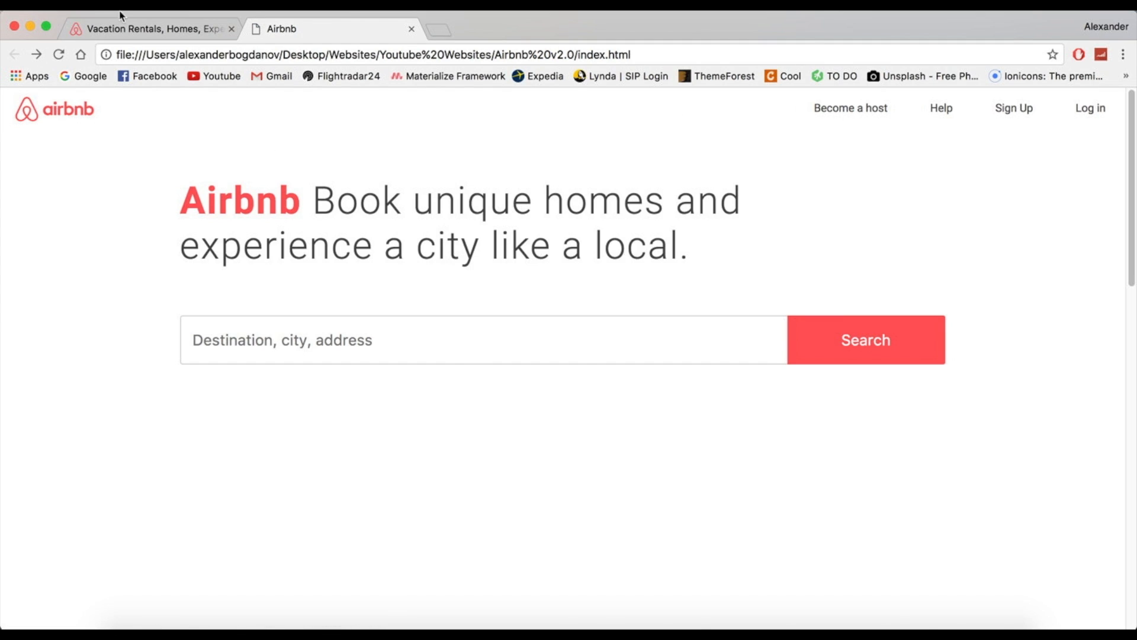
click(154, 28)
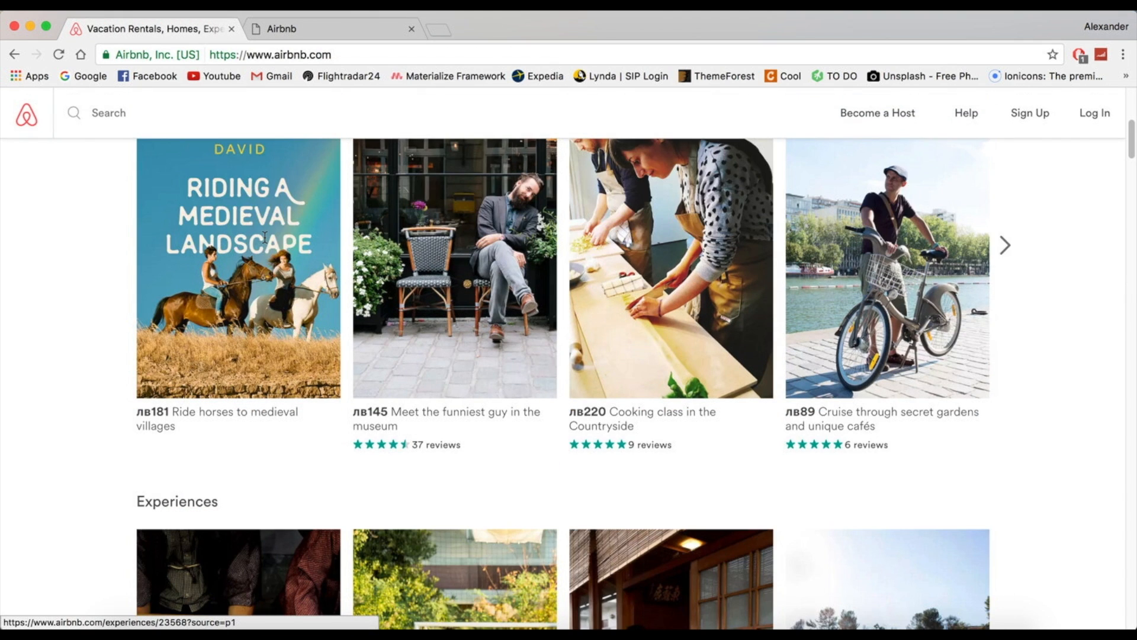
Inspect Airbnb's search field and header element styles in the developer tools.
right_click(261, 234)
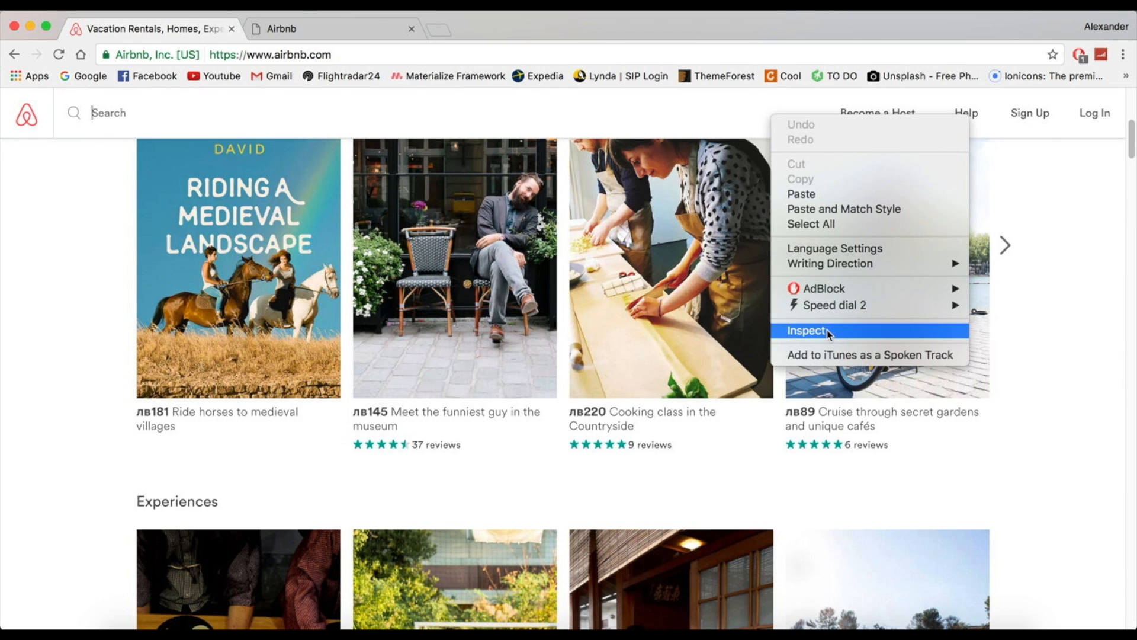
click(810, 330)
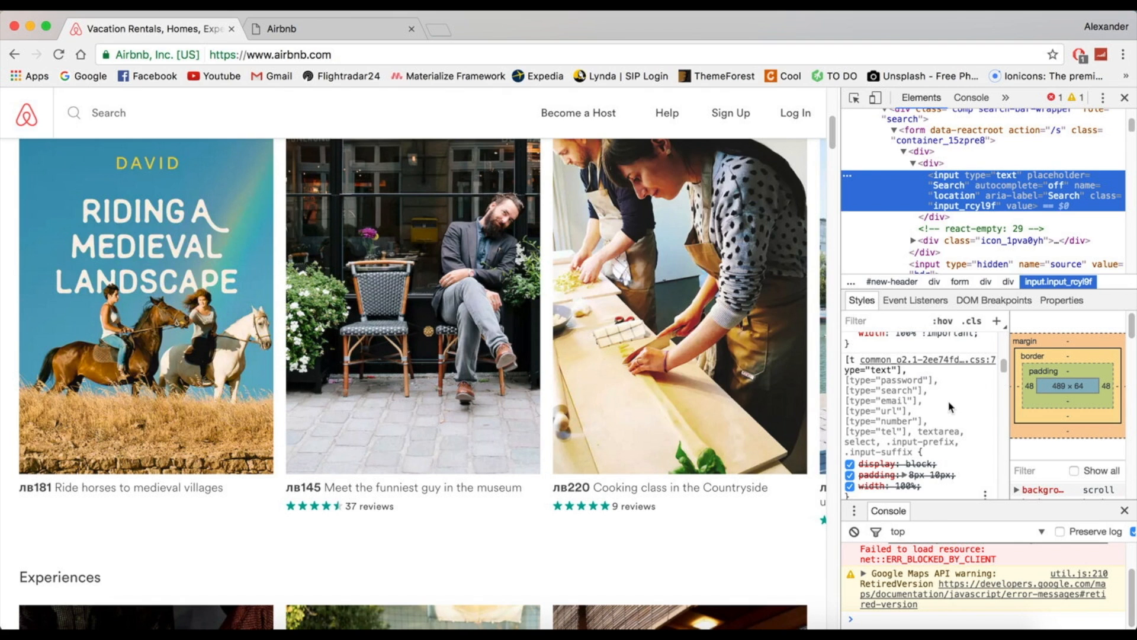
mouse_move(930, 192)
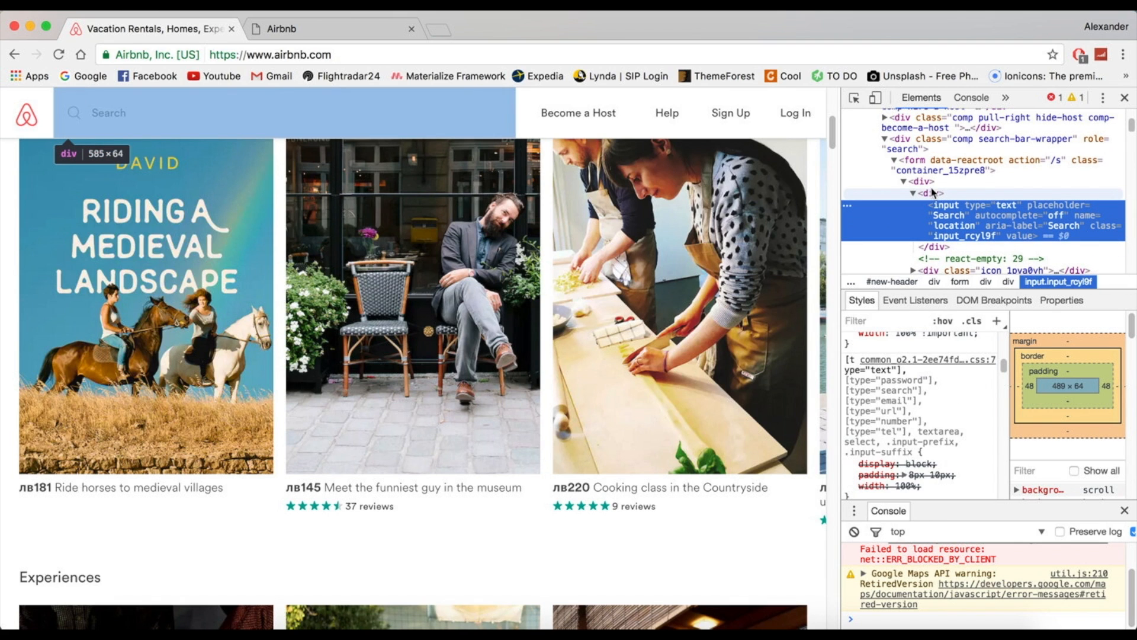
mouse_move(918, 152)
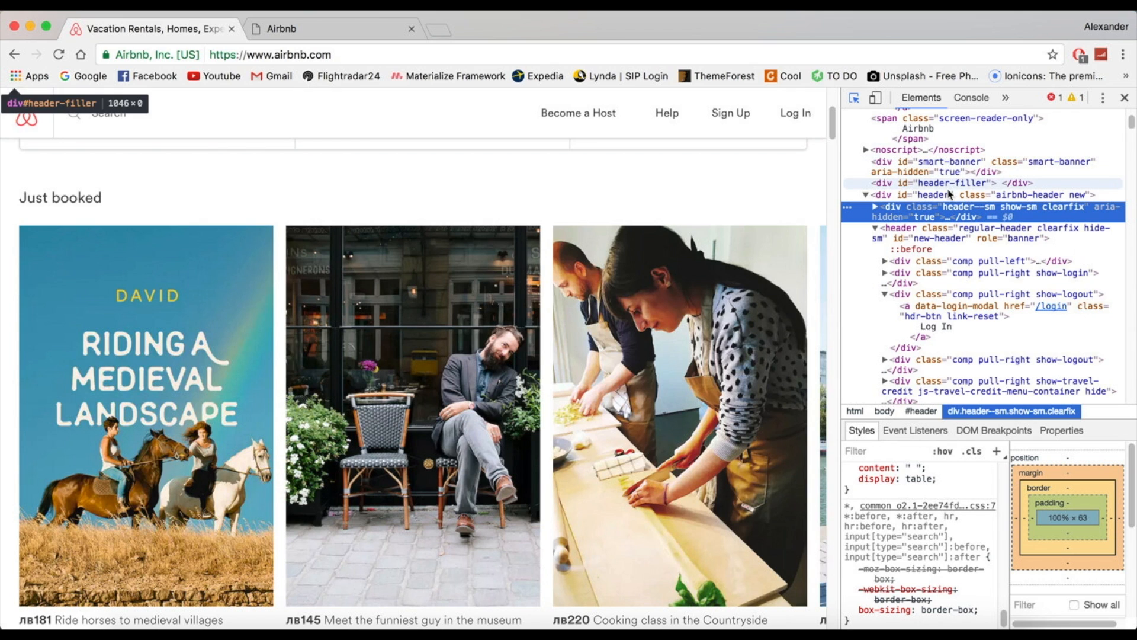
click(943, 194)
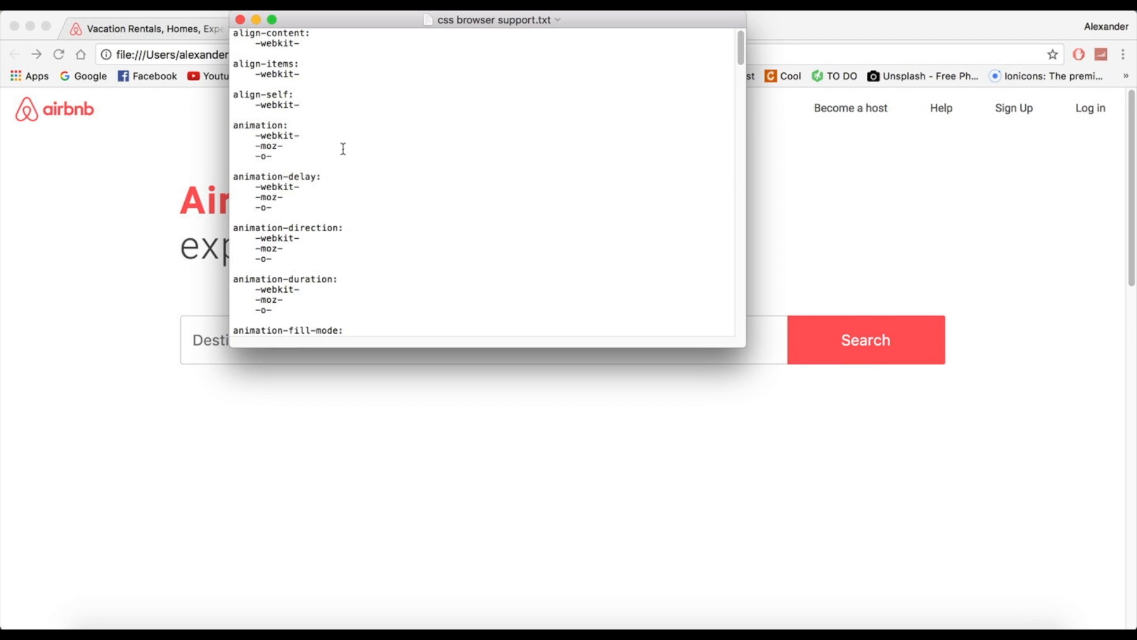
mouse_move(346, 155)
text(b)
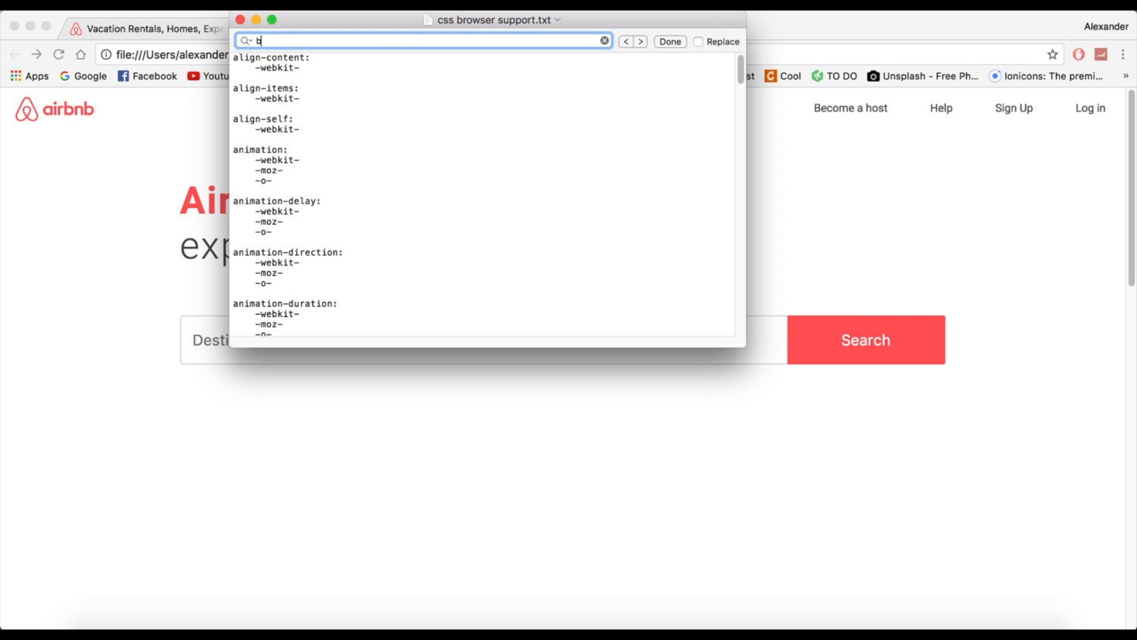
Search the CSS browser support notes for box-shadow's vendor prefixes.
text(ox-shadow)
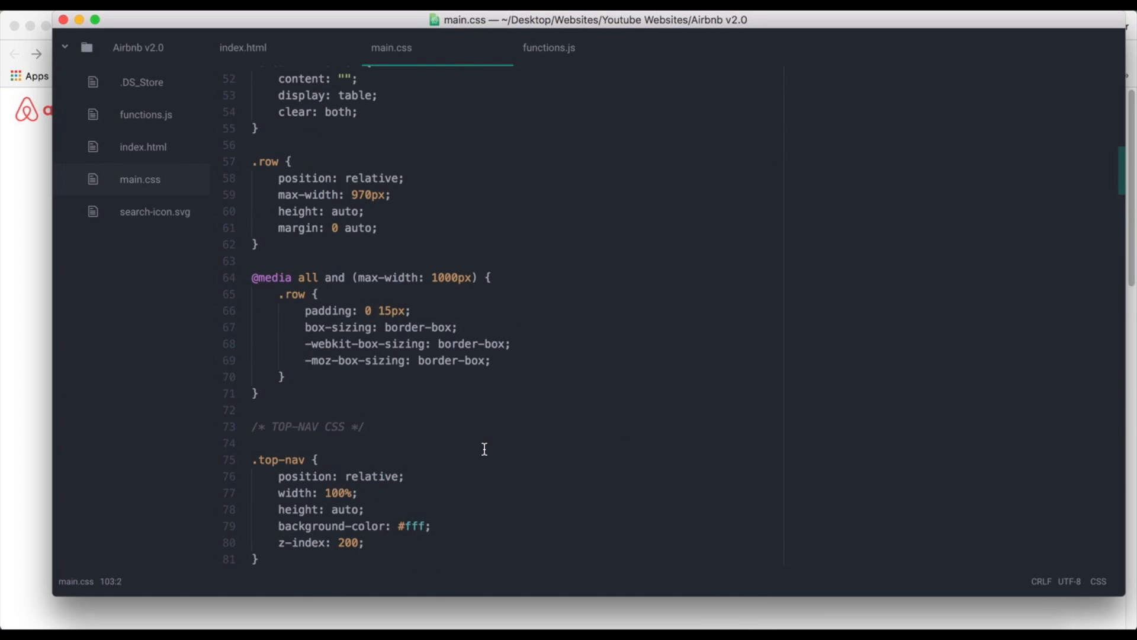
Add 'border-bottom: 1px solid #ccc;' to .top-nav.active and begin a 'box-shadow:' declaration on the next line.
scroll(down, 3)
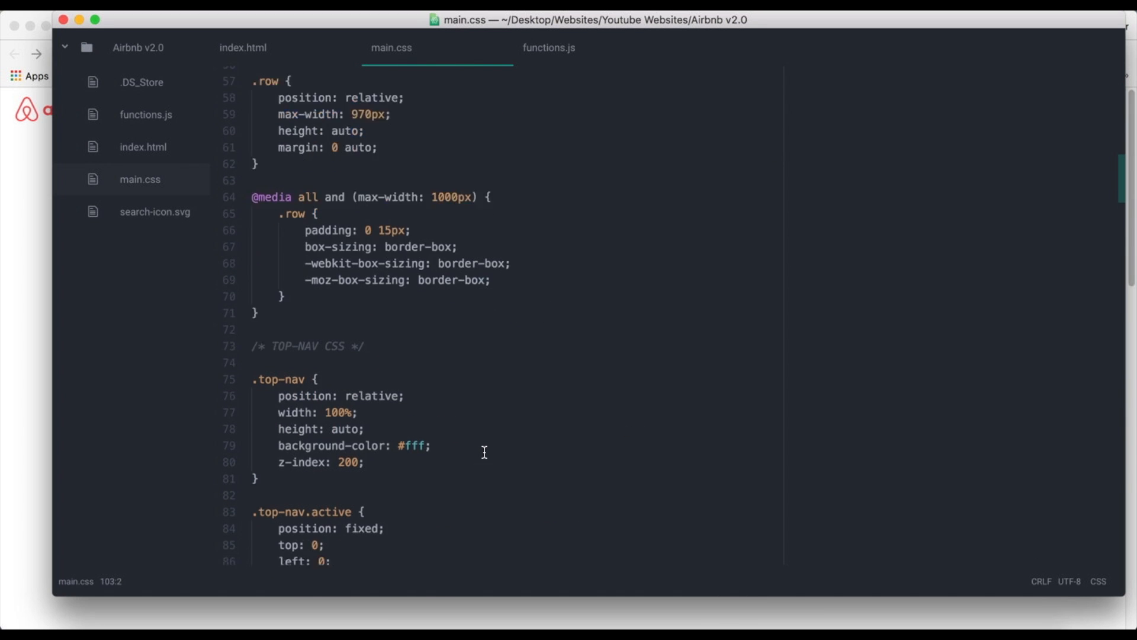
text(border-bottom: 1px solid #ccc;)
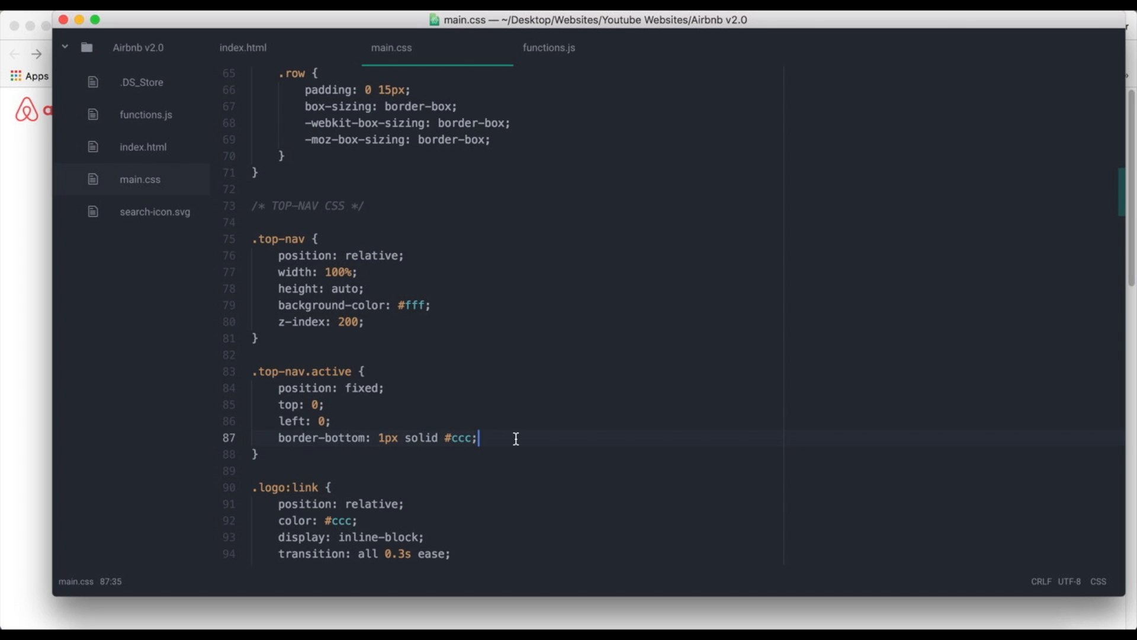
key(Enter)
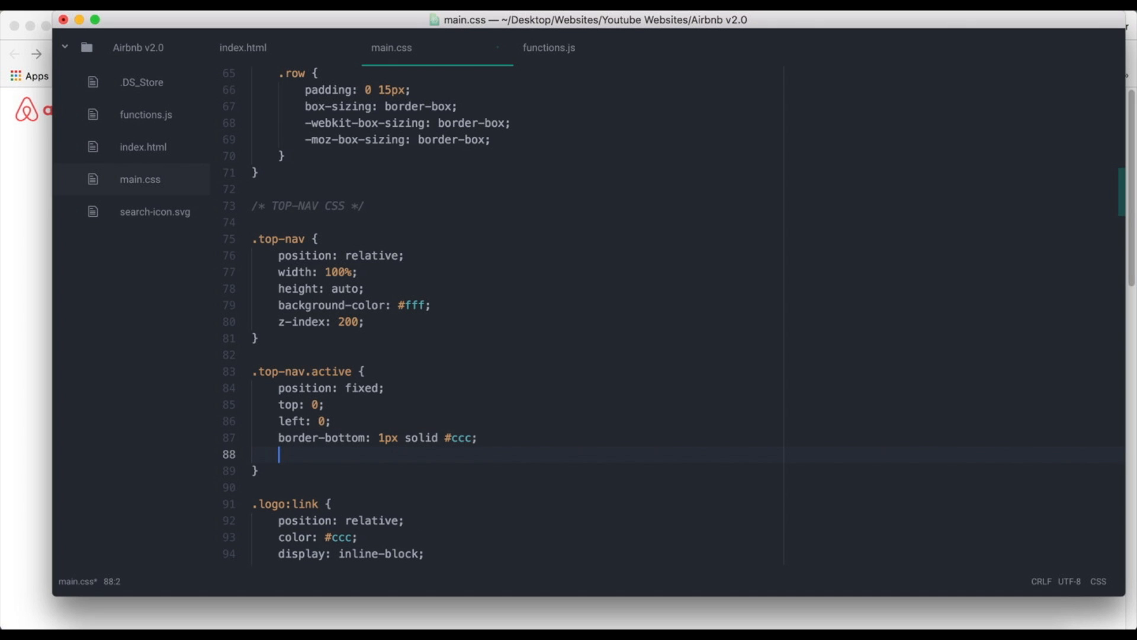
text(box-shadow:)
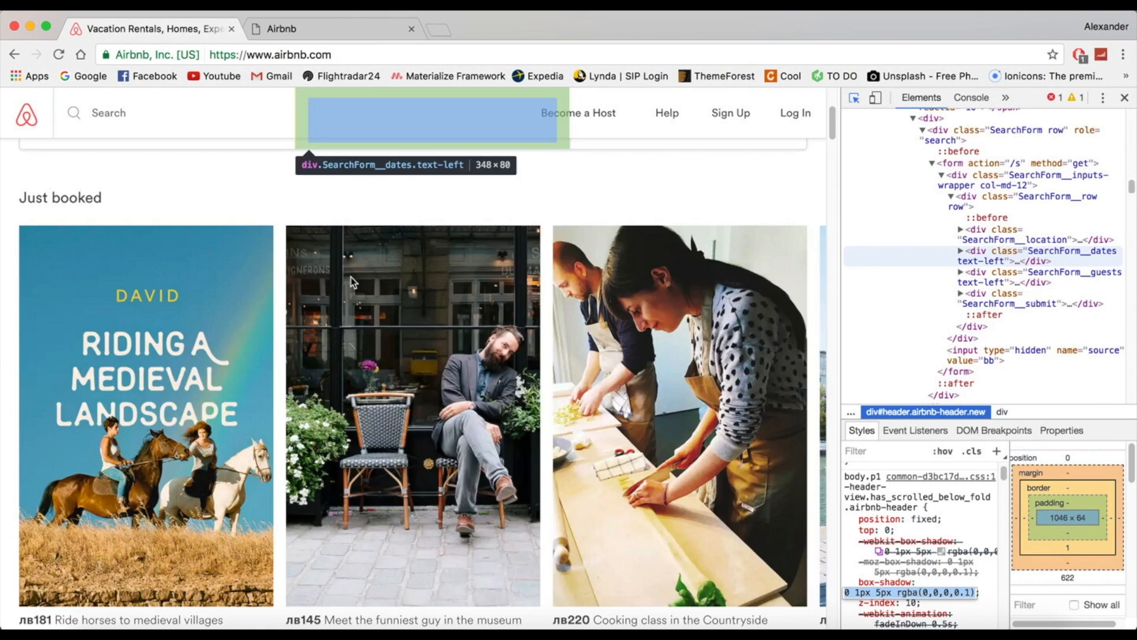
Scroll the DevTools Styles pane to read Airbnb's header box-shadow 0 1px 5px rgba(0,0,0,0.1).
scroll(down, 3)
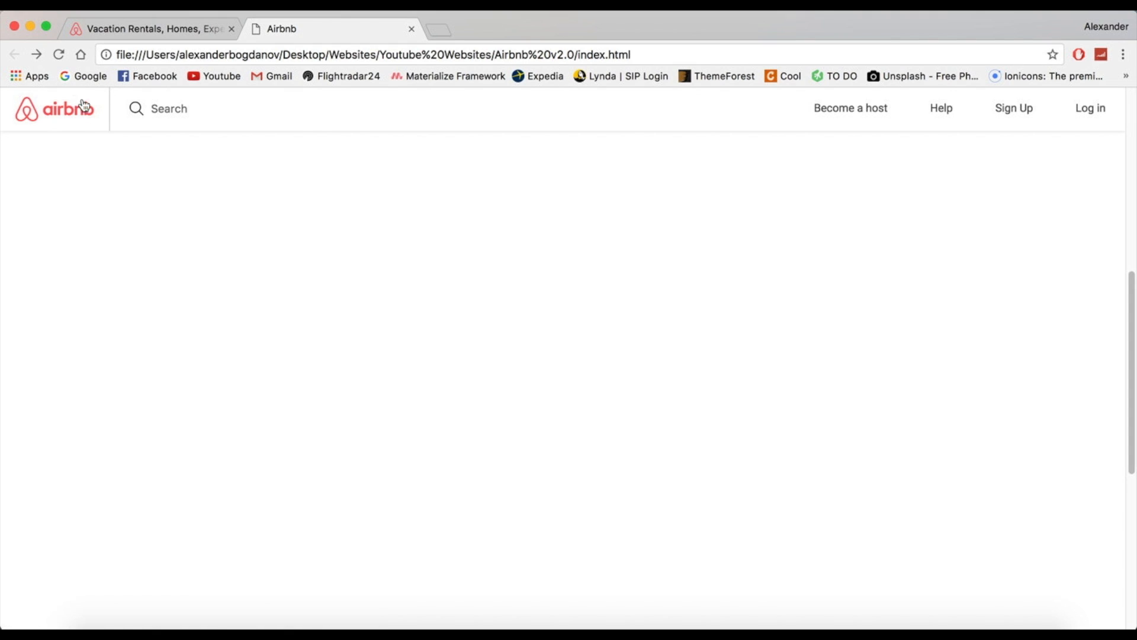
mouse_move(92, 35)
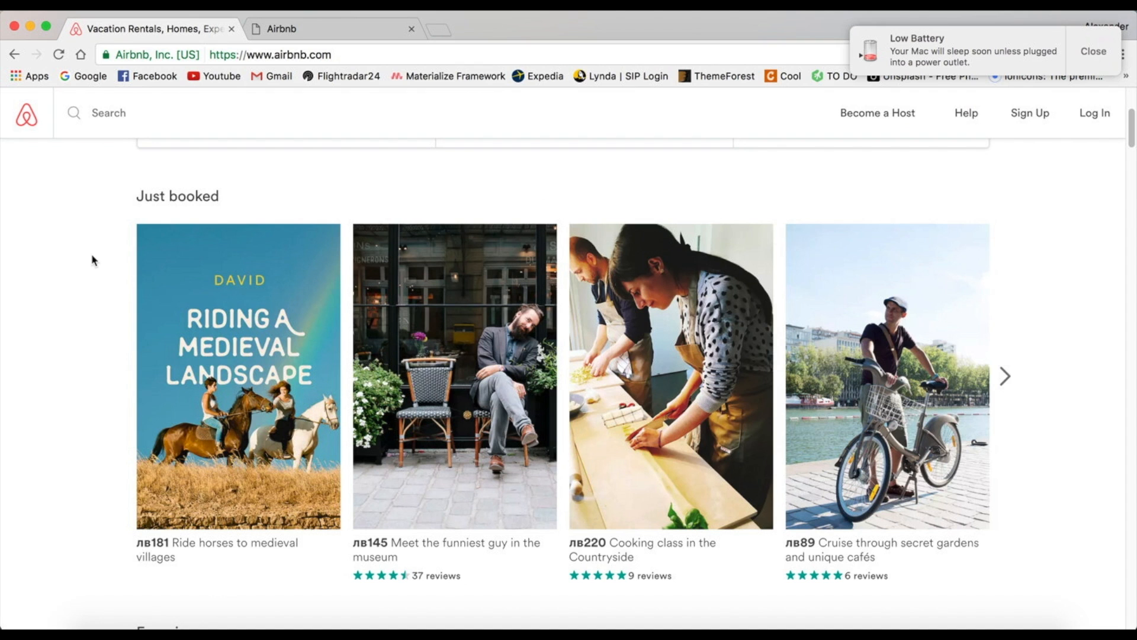
mouse_move(203, 252)
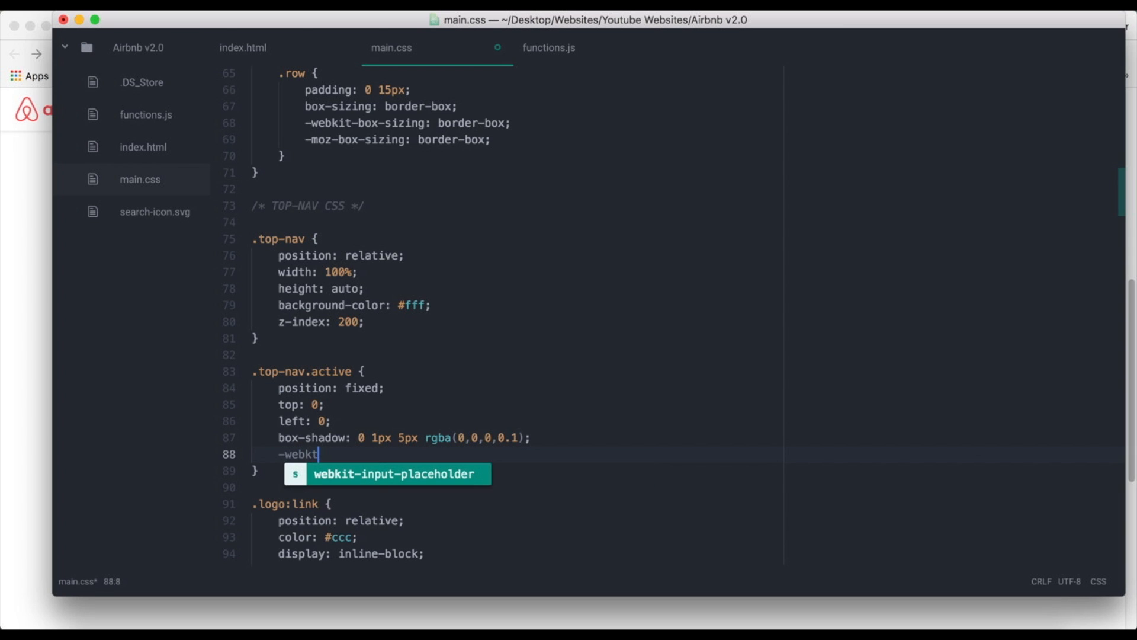
Write box-shadow: 0 1px 5px rgba(0,0,0,0.1) in .top-nav.active with -webkit and -moz prefixed copies.
text(-bo)
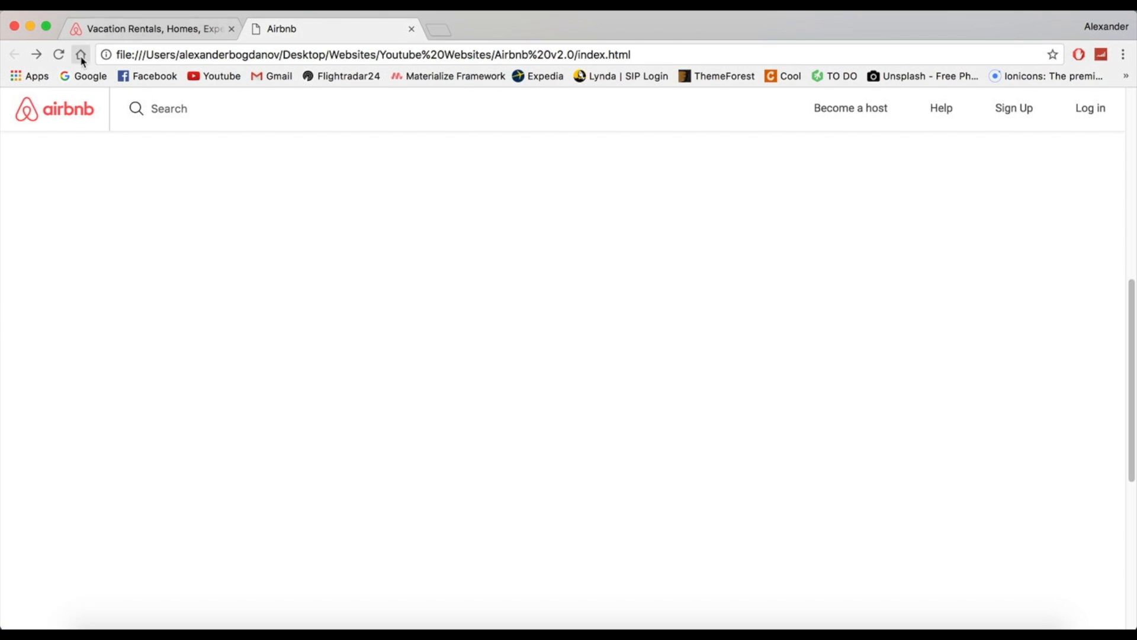
Reload the local index.html clone so the scrolled top nav shows its new soft shadow.
click(78, 53)
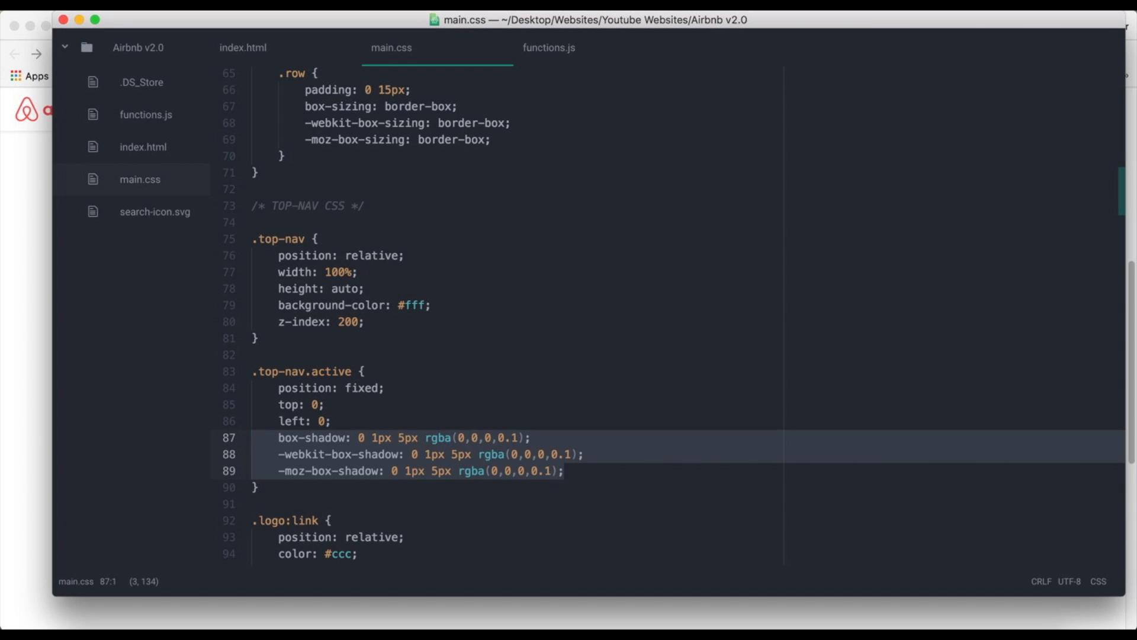
Restore 'border-bottom: 1px solid #ccc;' in .top-nav.active and keep '-webkit-box-shadow: 0 1px 5px rgba(0,0,0,0.1);'.
text(border-bottom: 1px solid #ccc;)
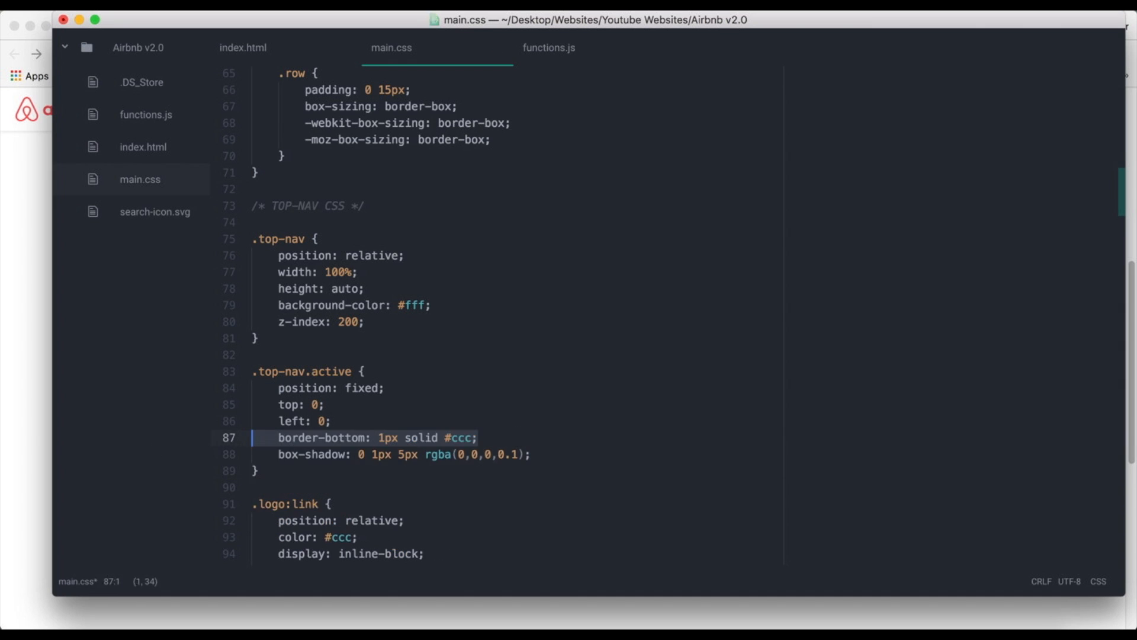
text(-webkit-box-shadow: 0 1px 5px rgba(0,0,0,0.1);)
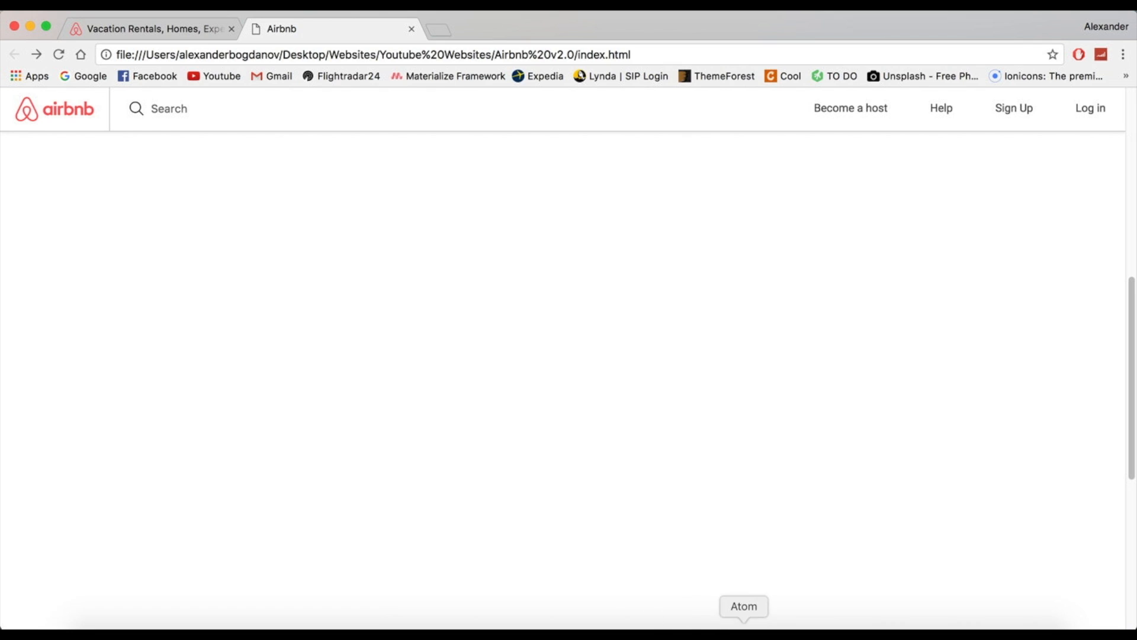
Reload the clone to check the fixed top nav with border and shadow, then return to main.css.
click(744, 622)
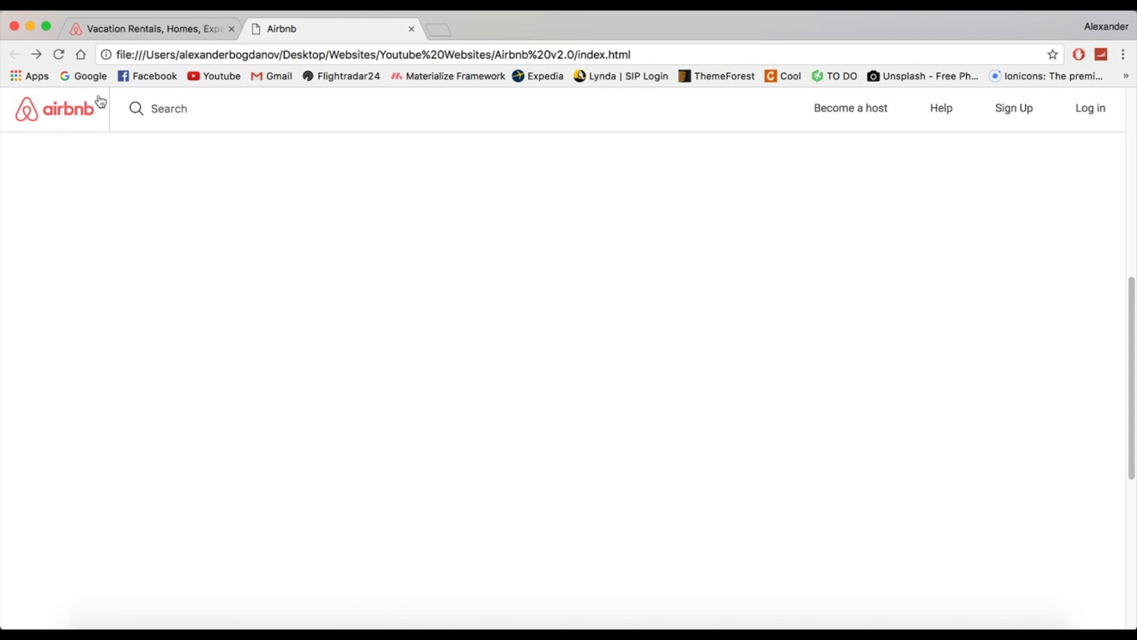
click(148, 29)
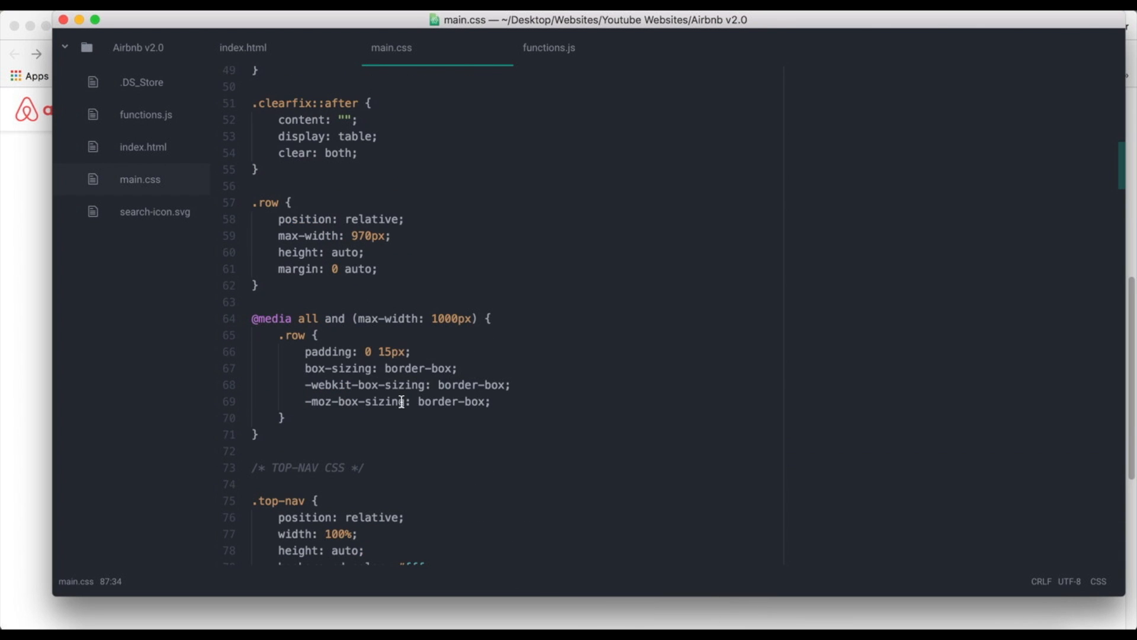
Change the active top-nav border colour to #eee and search main.css for remaining '#ccc' matches.
scroll(down, 3)
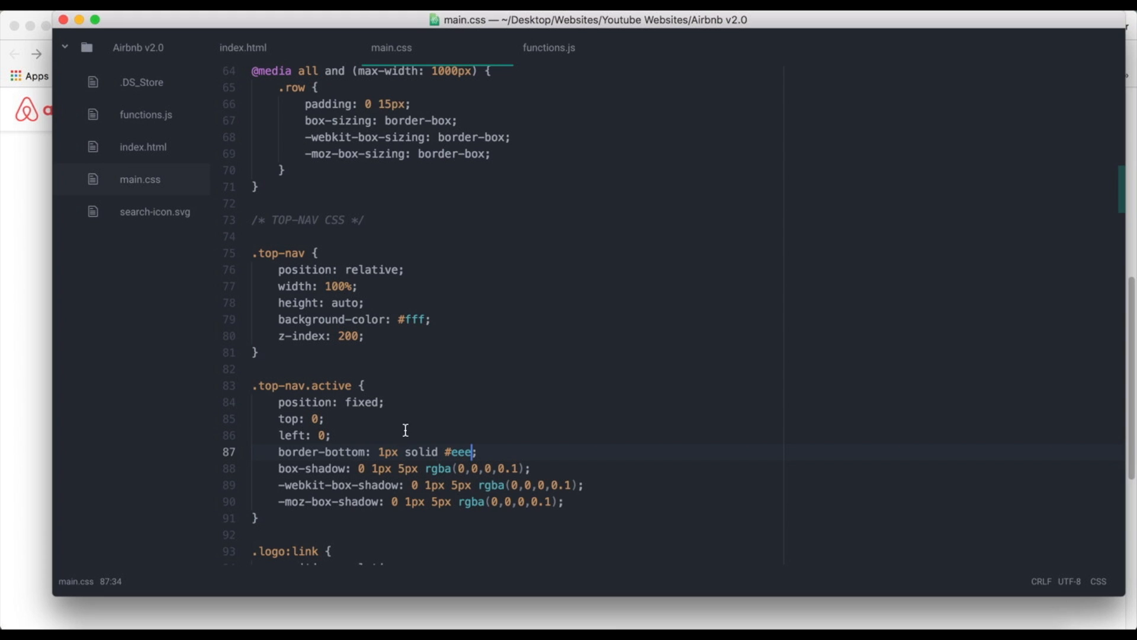
scroll(down, 3)
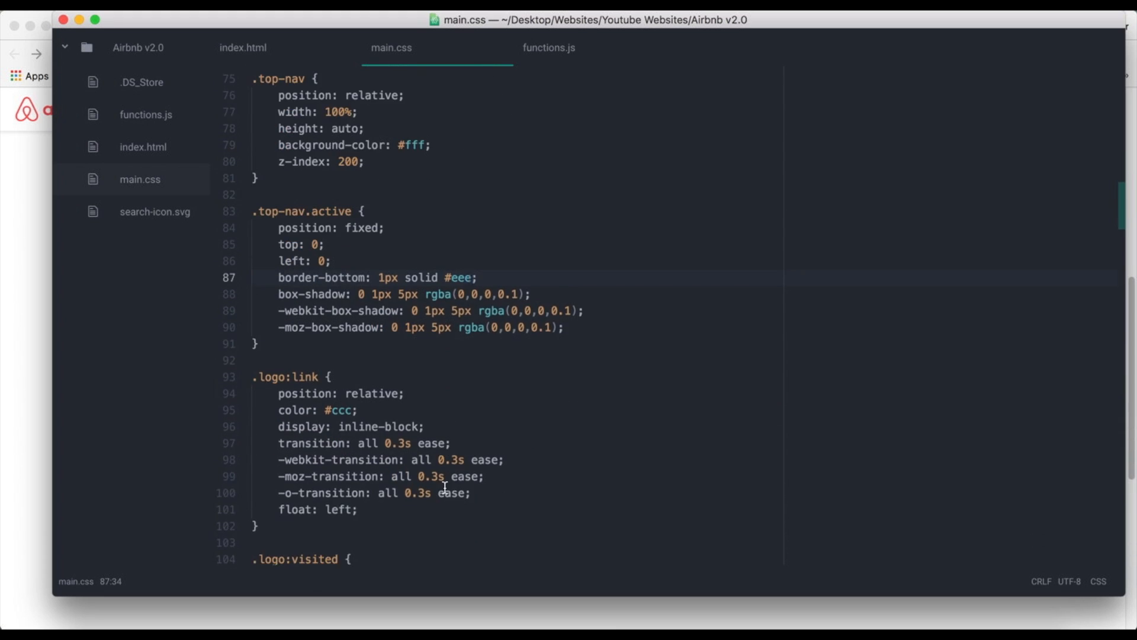
text(#ccc)
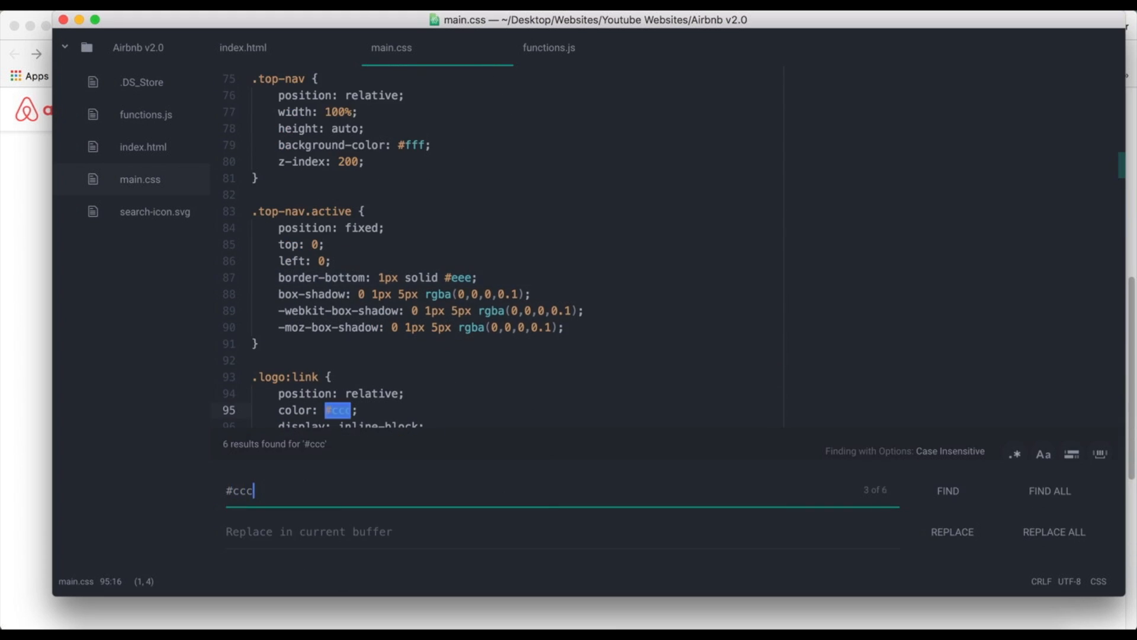
click(948, 491)
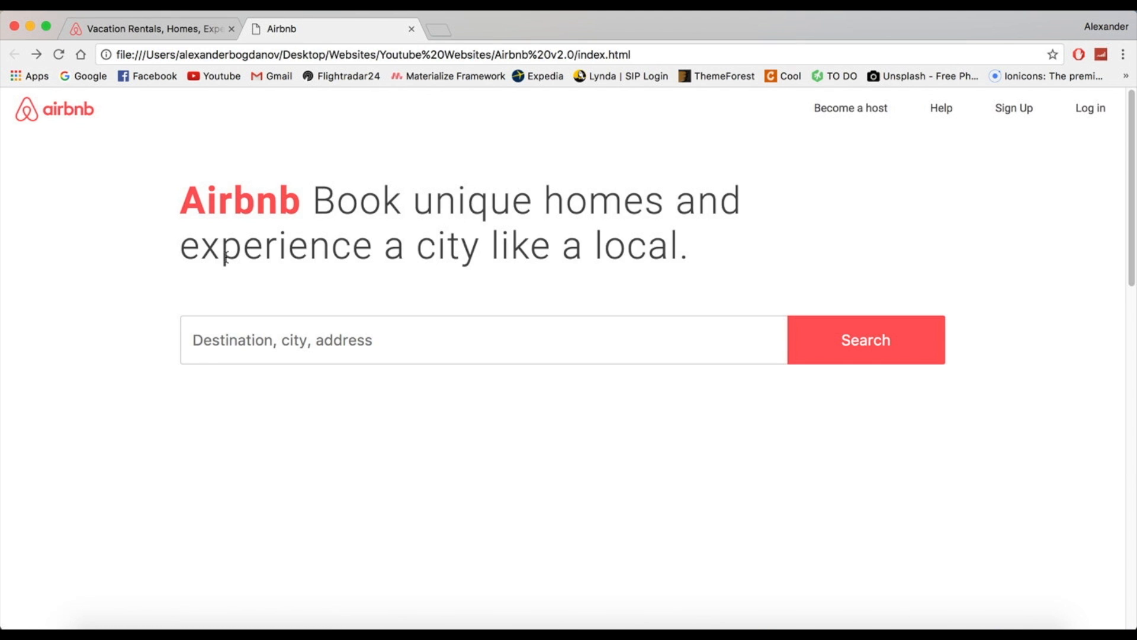
drag(179, 199, 689, 257)
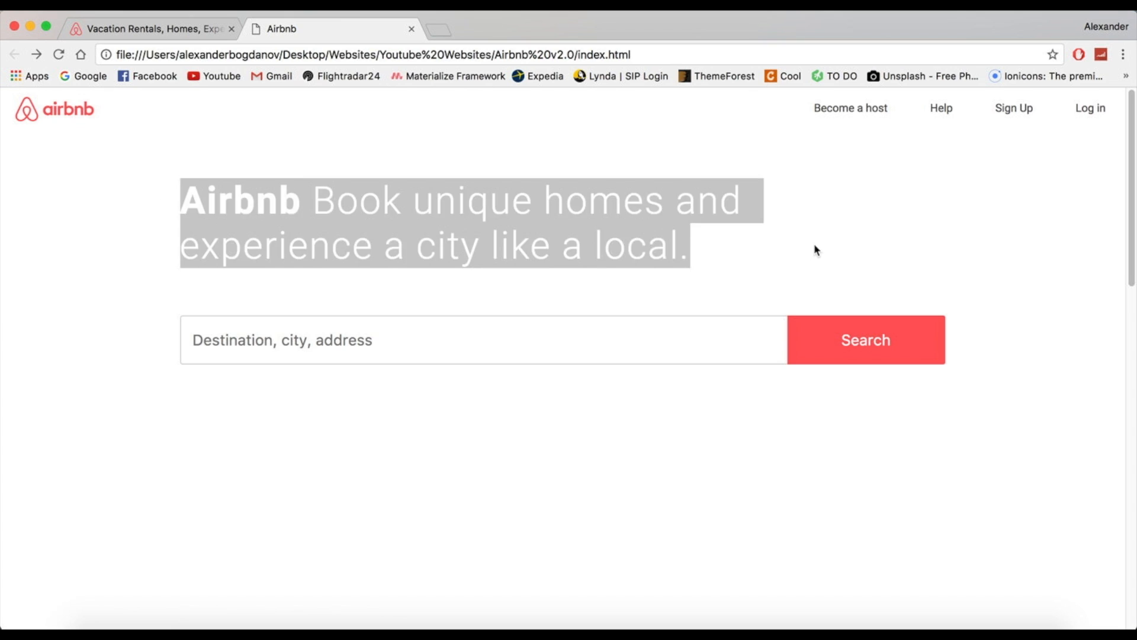